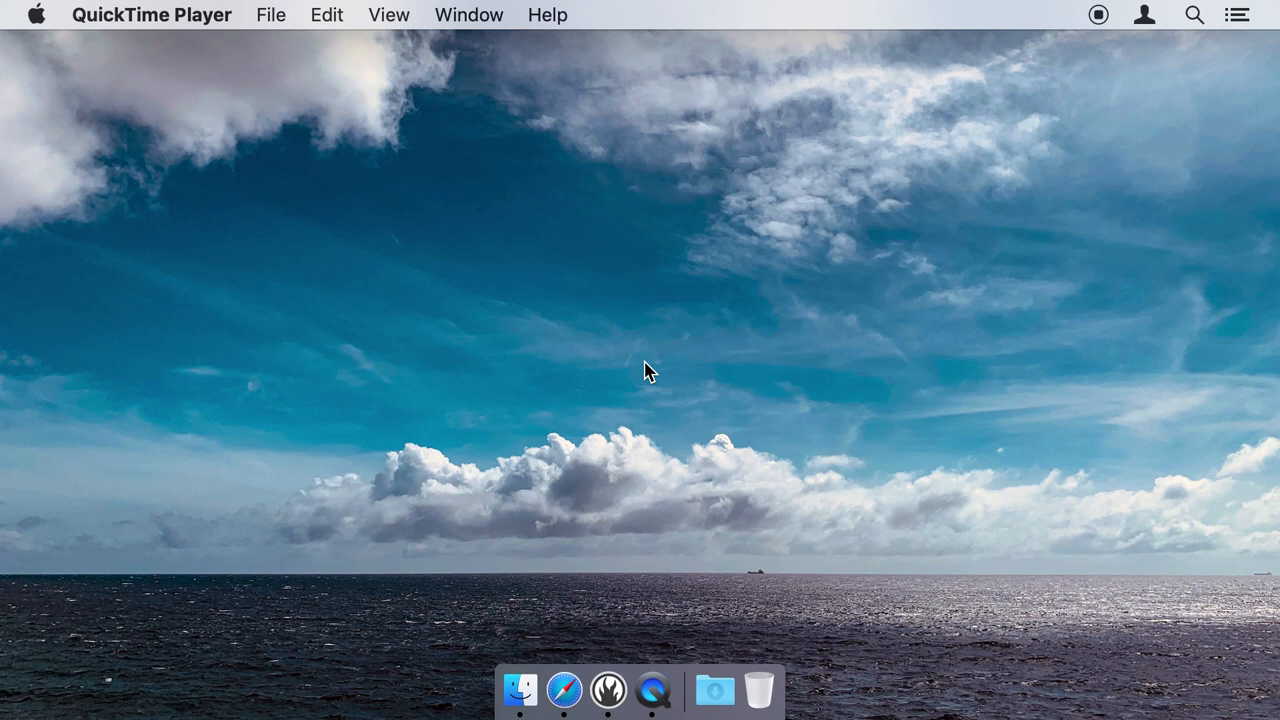
{"action": "mouse_move", "coordinate": [606, 690]}
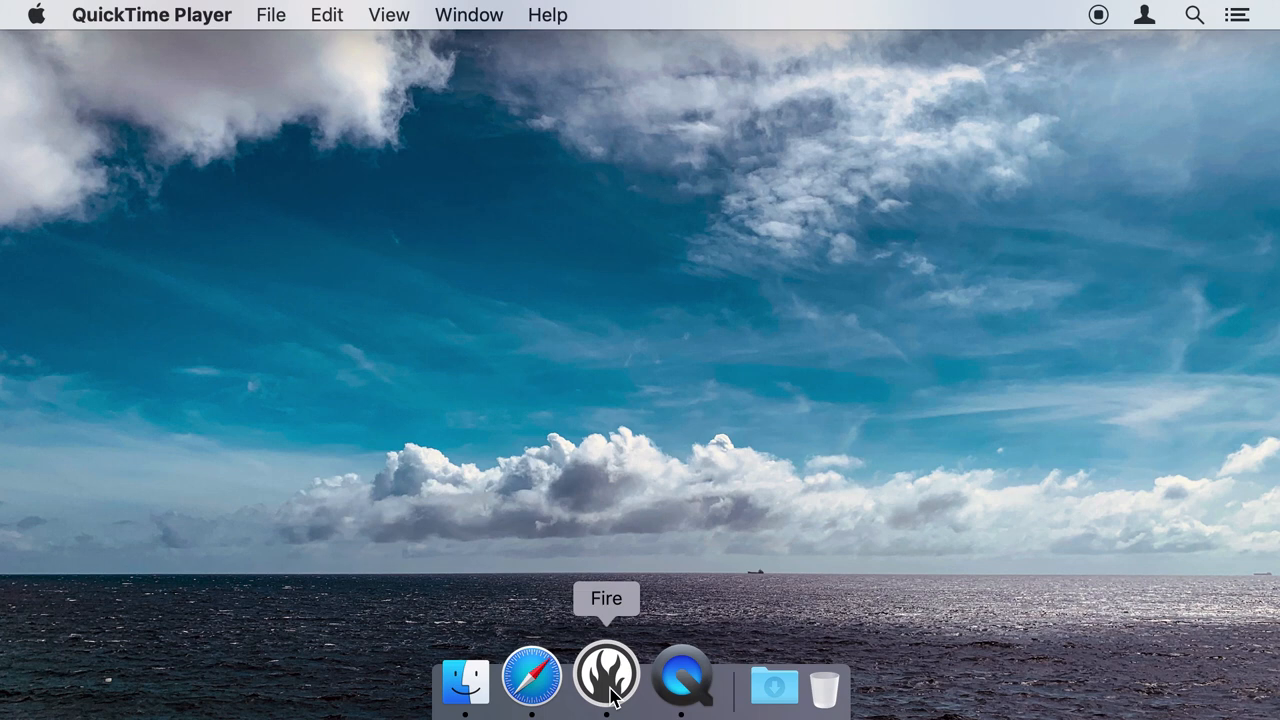
Launch Fire and keep Swift selected in the Default Language list
{"action": "left_click", "coordinate": [606, 676]}
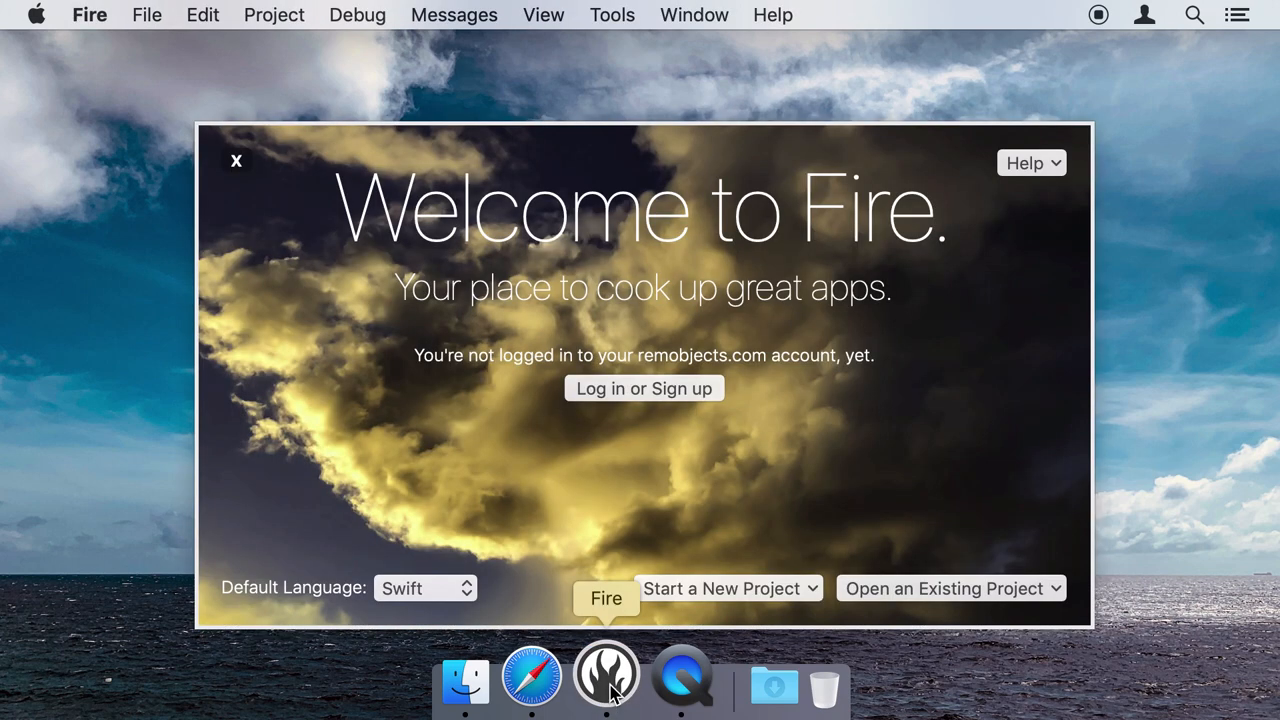
{"action": "mouse_move", "coordinate": [660, 528]}
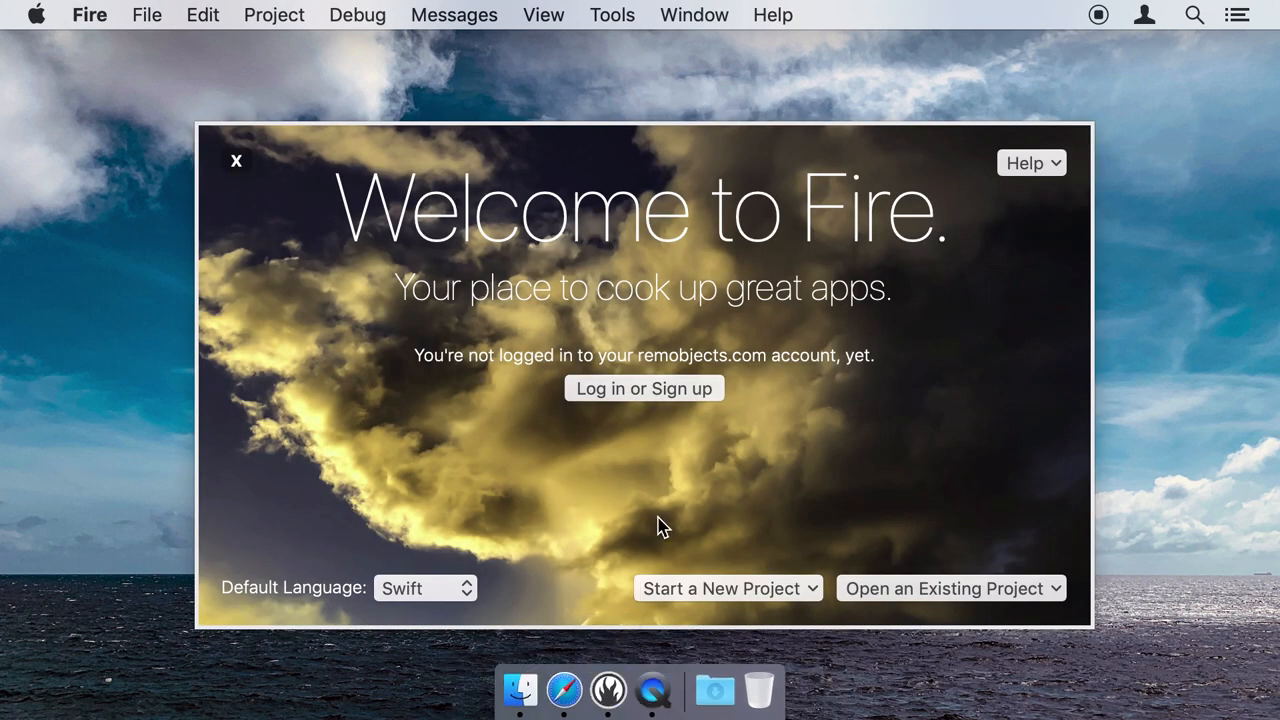
{"action": "mouse_move", "coordinate": [448, 572]}
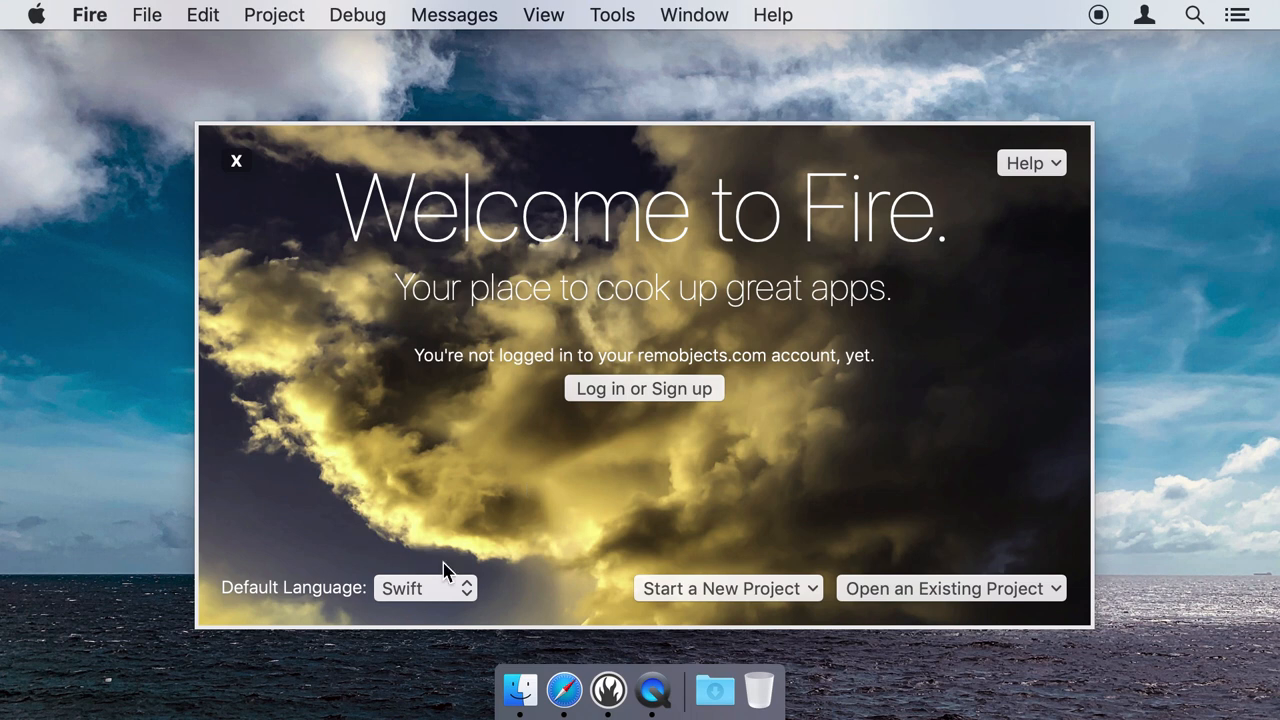
{"action": "left_click", "coordinate": [424, 588]}
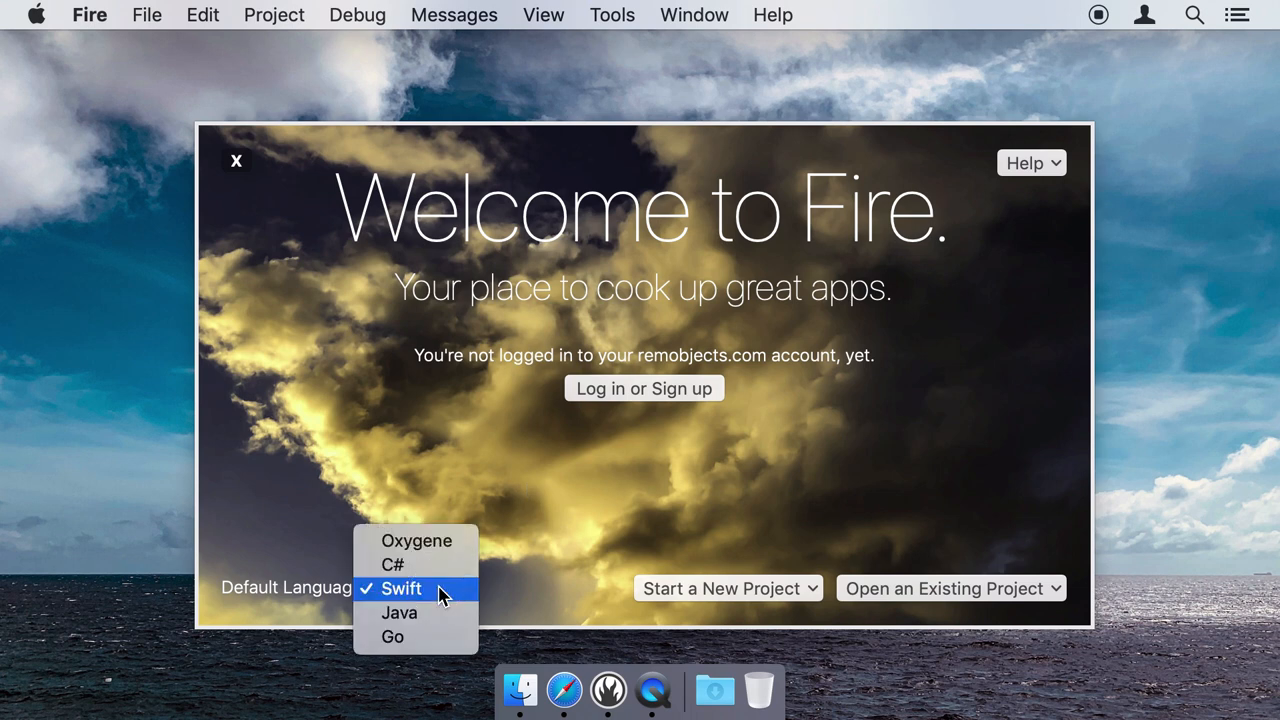
{"action": "mouse_move", "coordinate": [456, 564]}
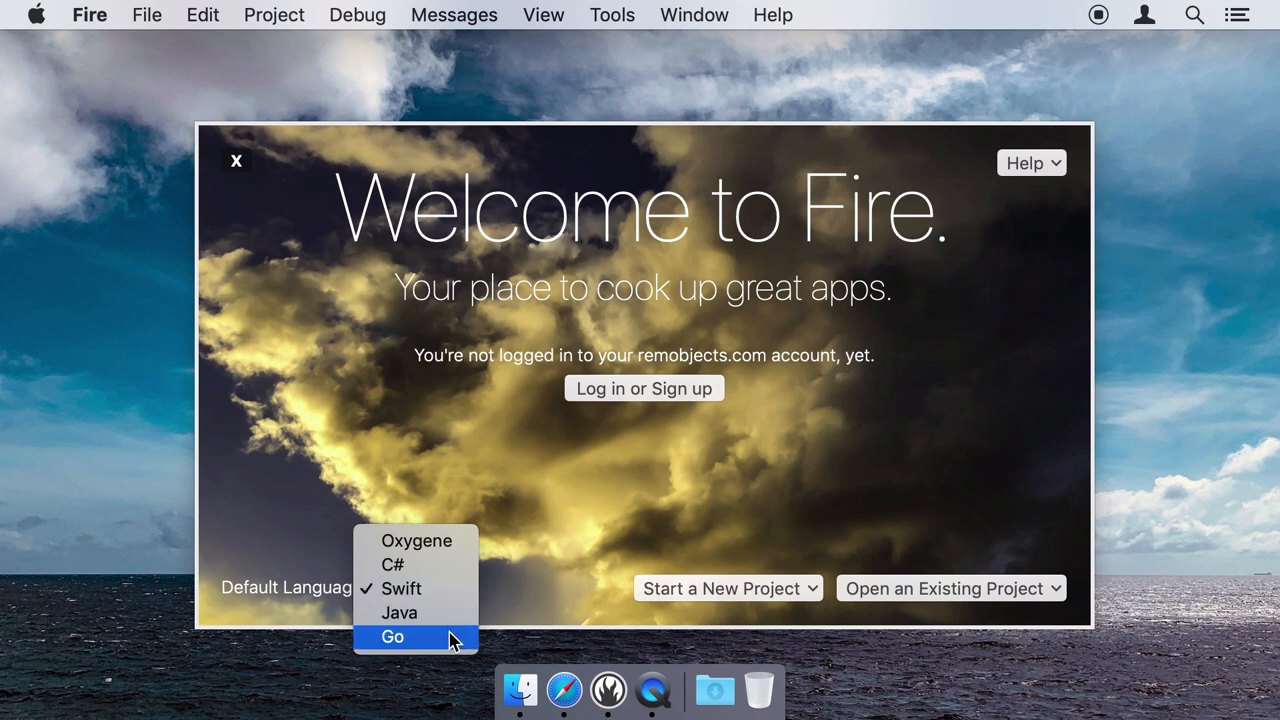
{"action": "mouse_move", "coordinate": [450, 588]}
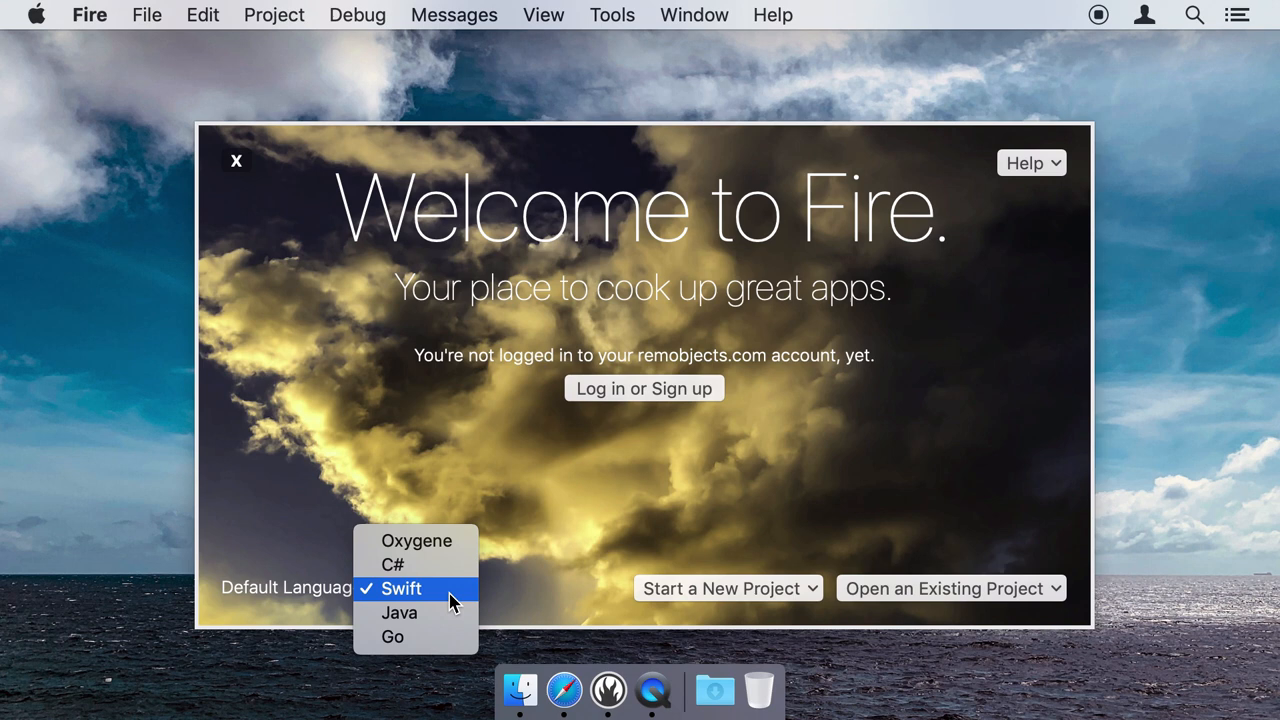
{"action": "left_click", "coordinate": [400, 588]}
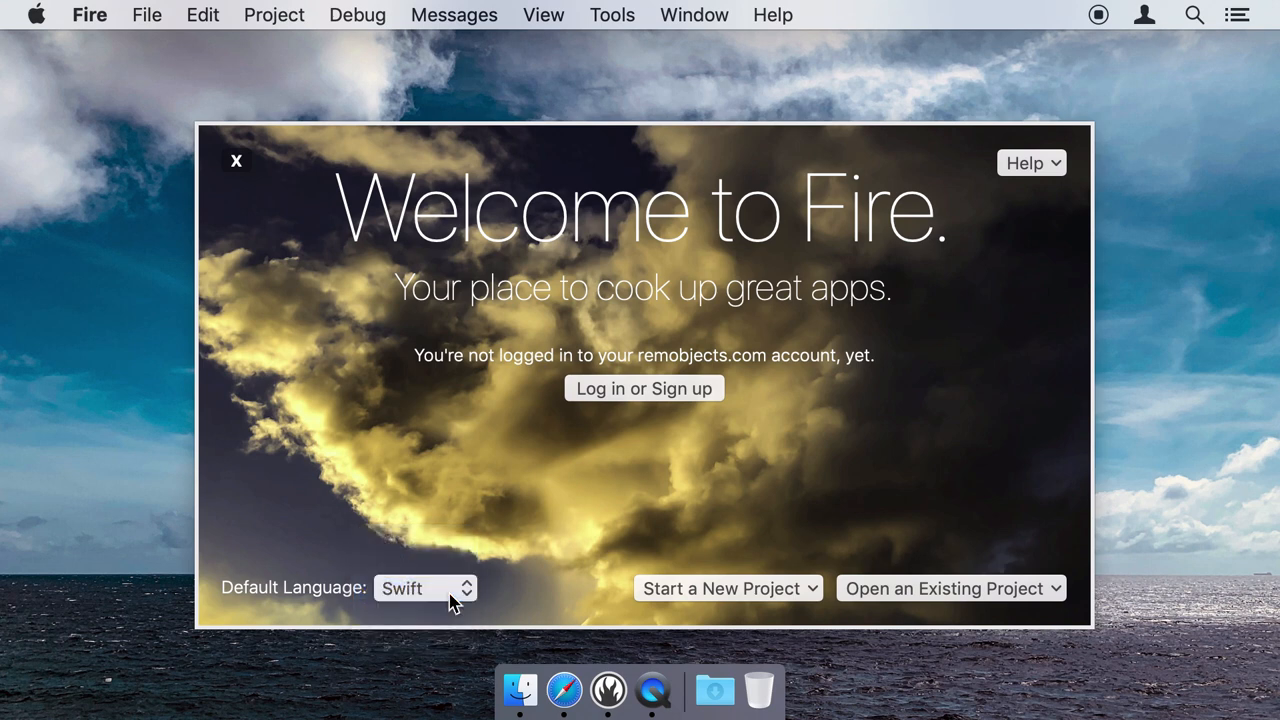
Create a new iOS Swift application project named MyApp in the Code folder
{"action": "left_click", "coordinate": [728, 588]}
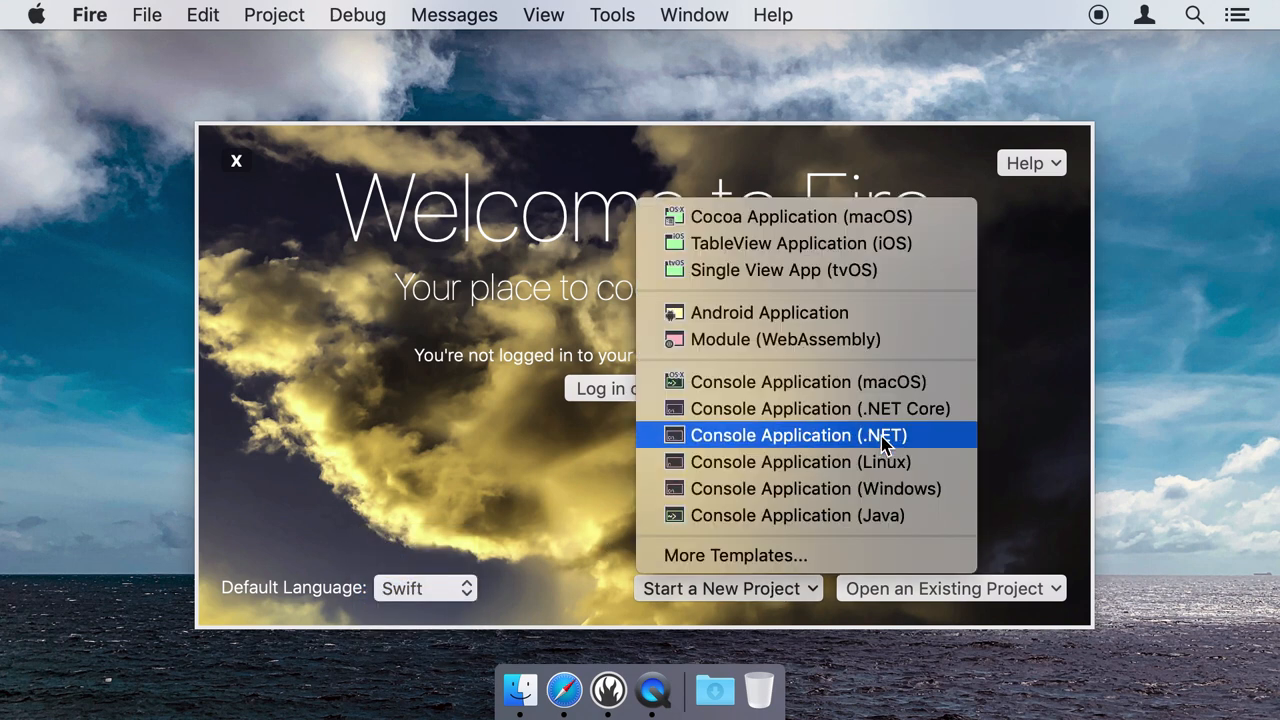
{"action": "mouse_move", "coordinate": [930, 216]}
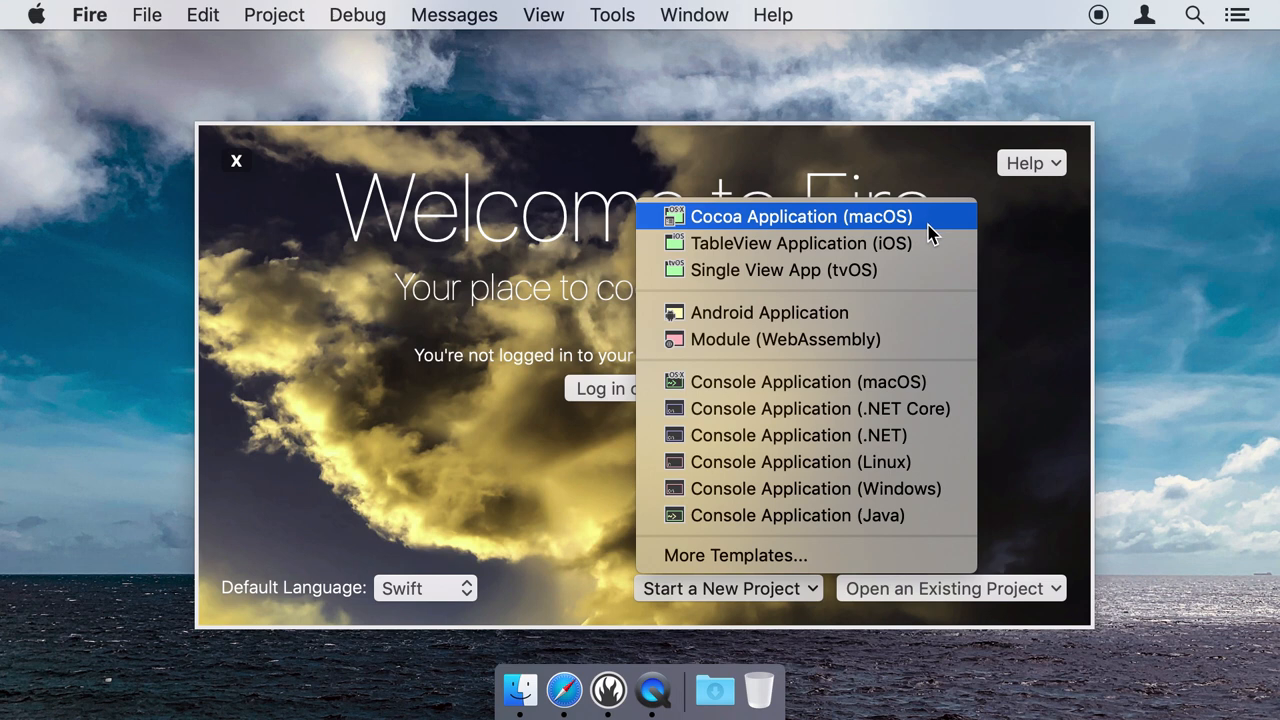
{"action": "mouse_move", "coordinate": [904, 340]}
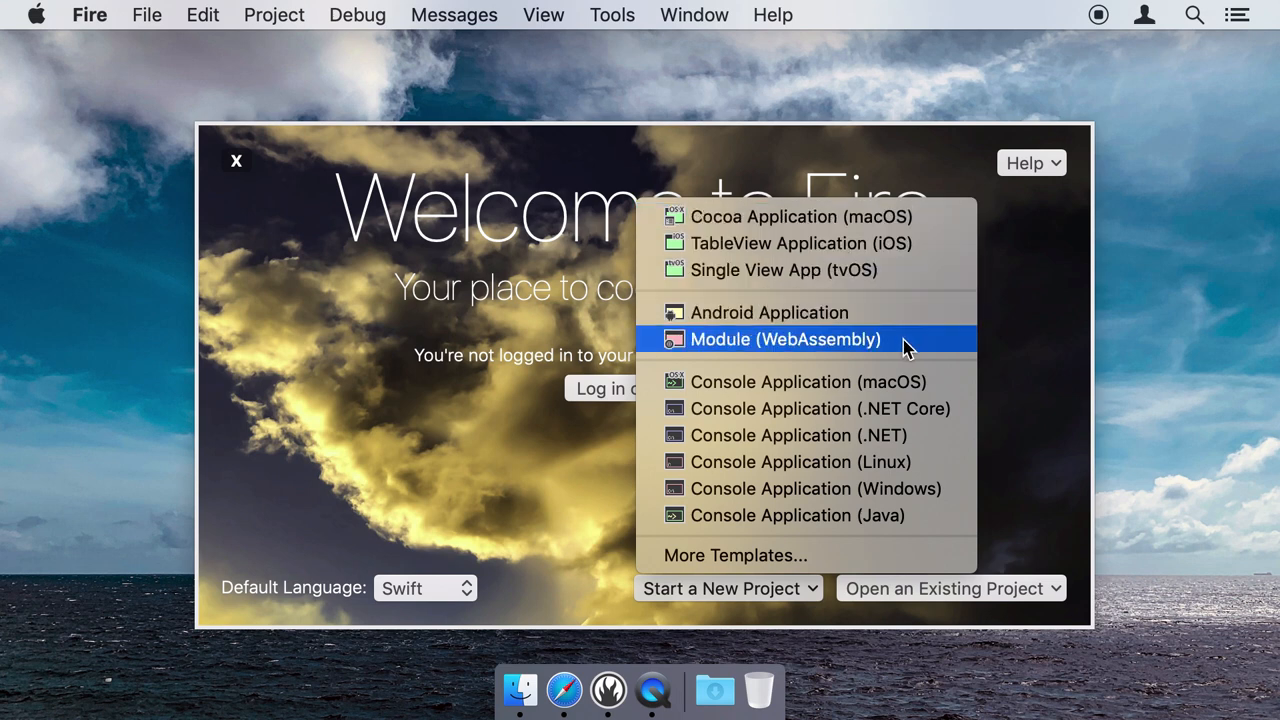
{"action": "mouse_move", "coordinate": [896, 376]}
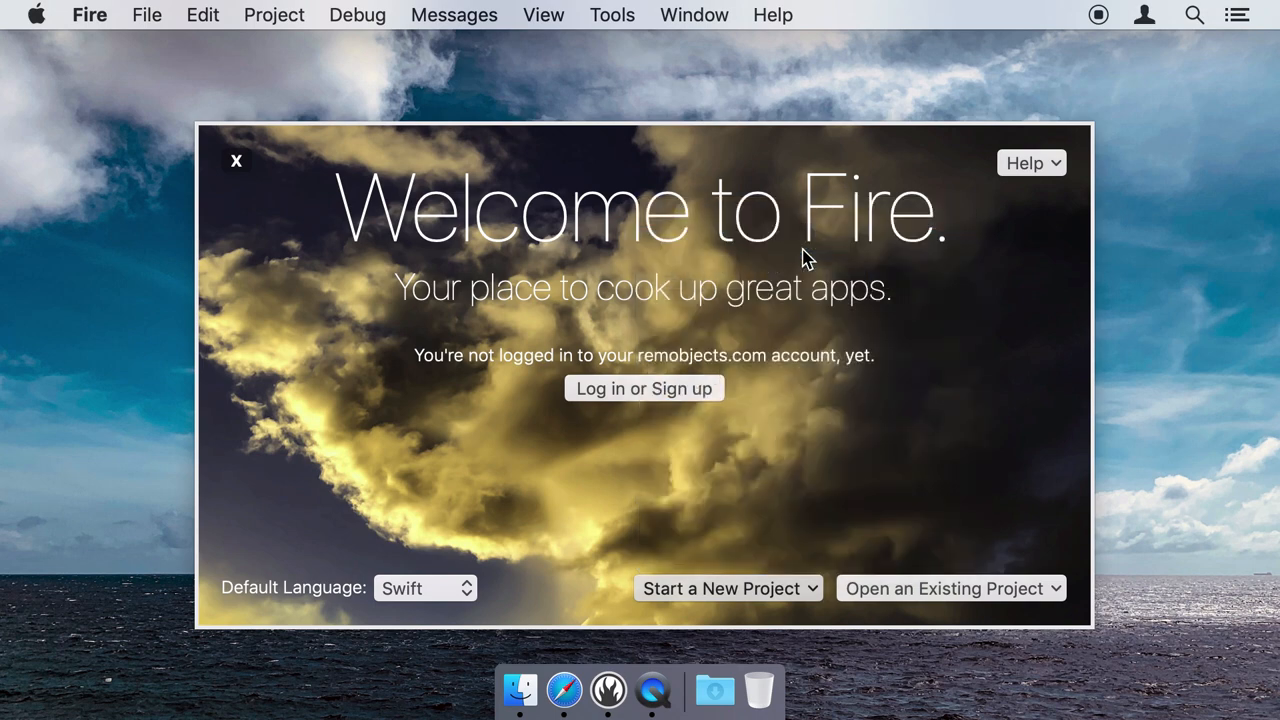
{"action": "left_click", "coordinate": [728, 588]}
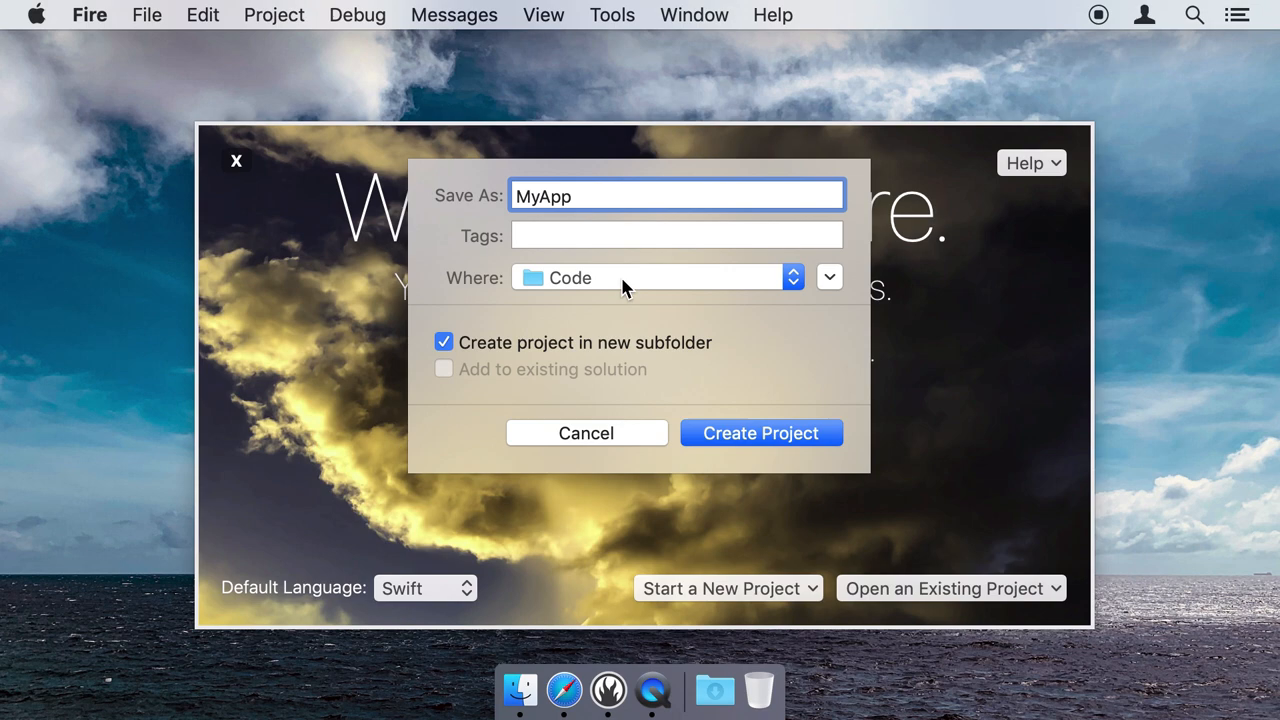
{"action": "left_click", "coordinate": [760, 432]}
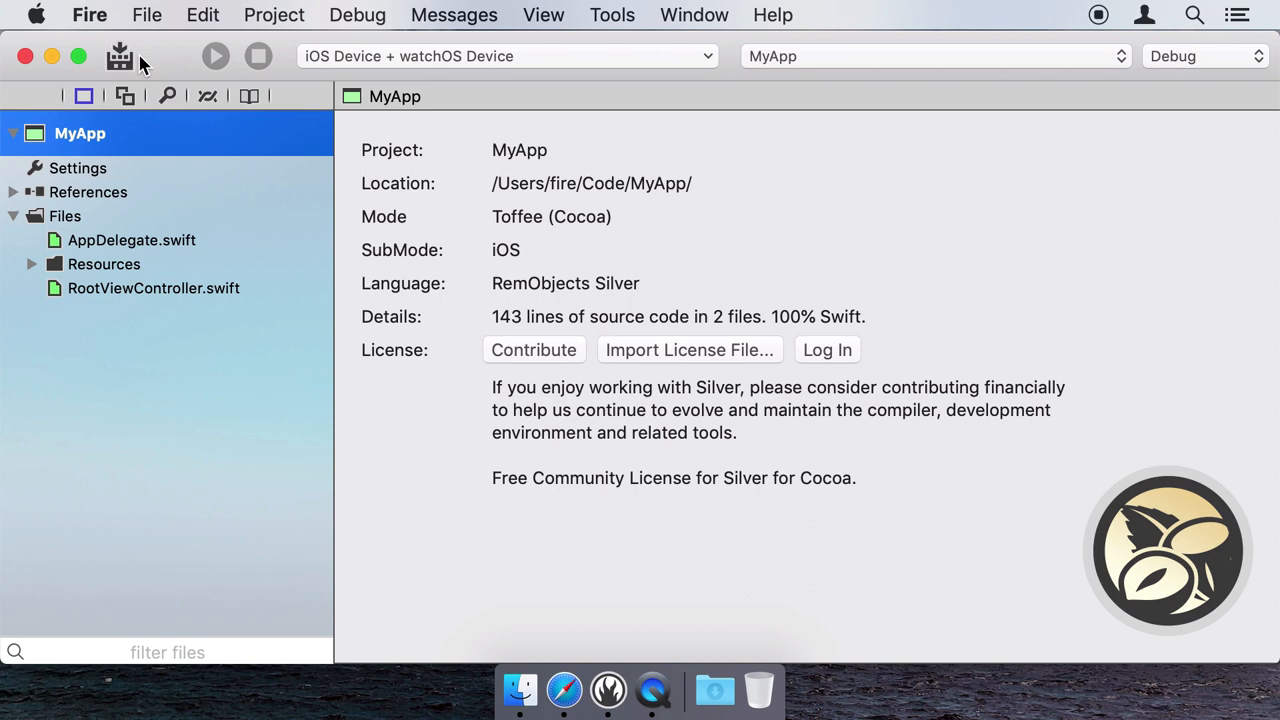
Browse MyApp's references, inspecting UIKit and Foundation
{"action": "left_click", "coordinate": [88, 192]}
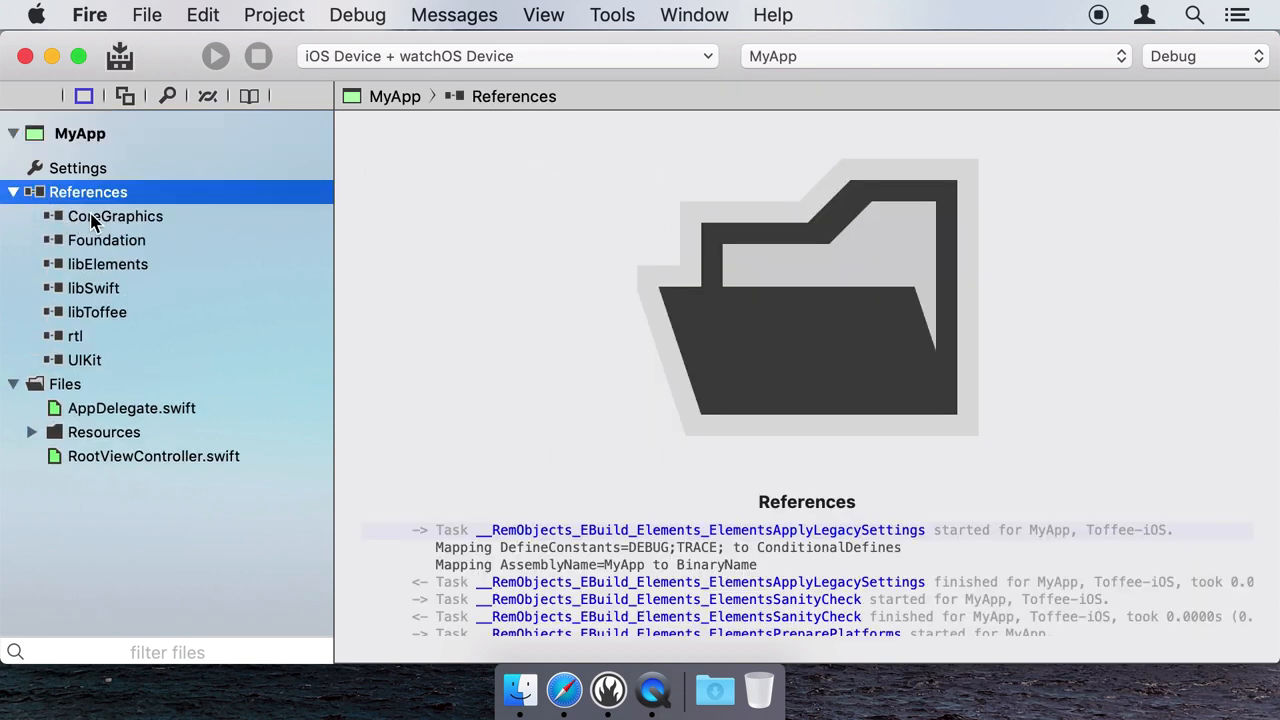
{"action": "left_click", "coordinate": [84, 360]}
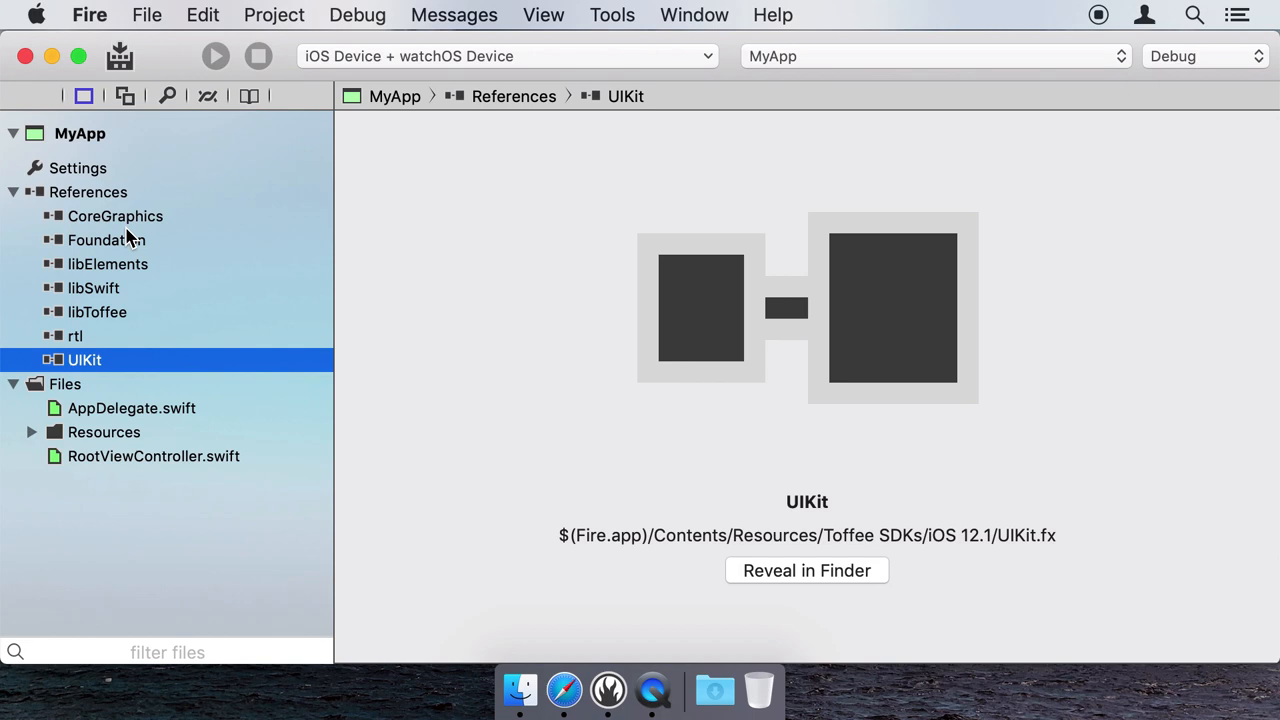
{"action": "left_click", "coordinate": [106, 240]}
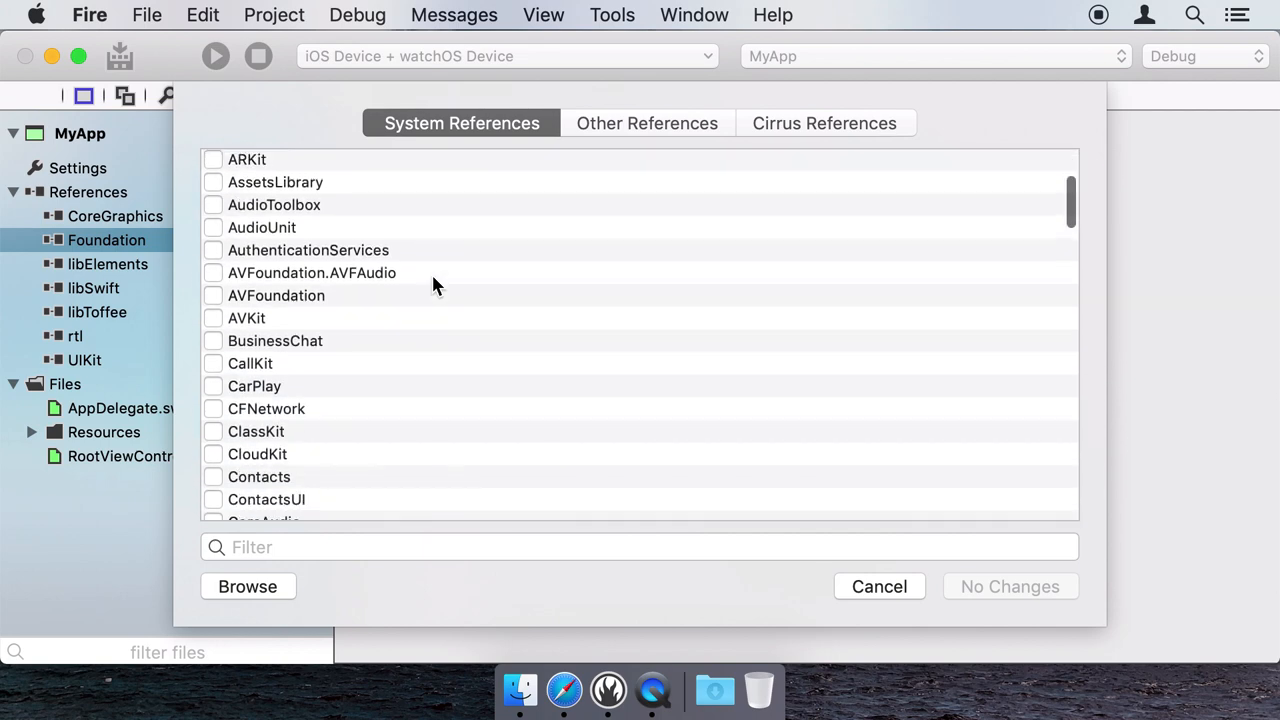
Review the system and other library references, then cancel the dialog unchanged
{"action": "scroll", "scroll_direction": "down", "scroll_amount": 3}
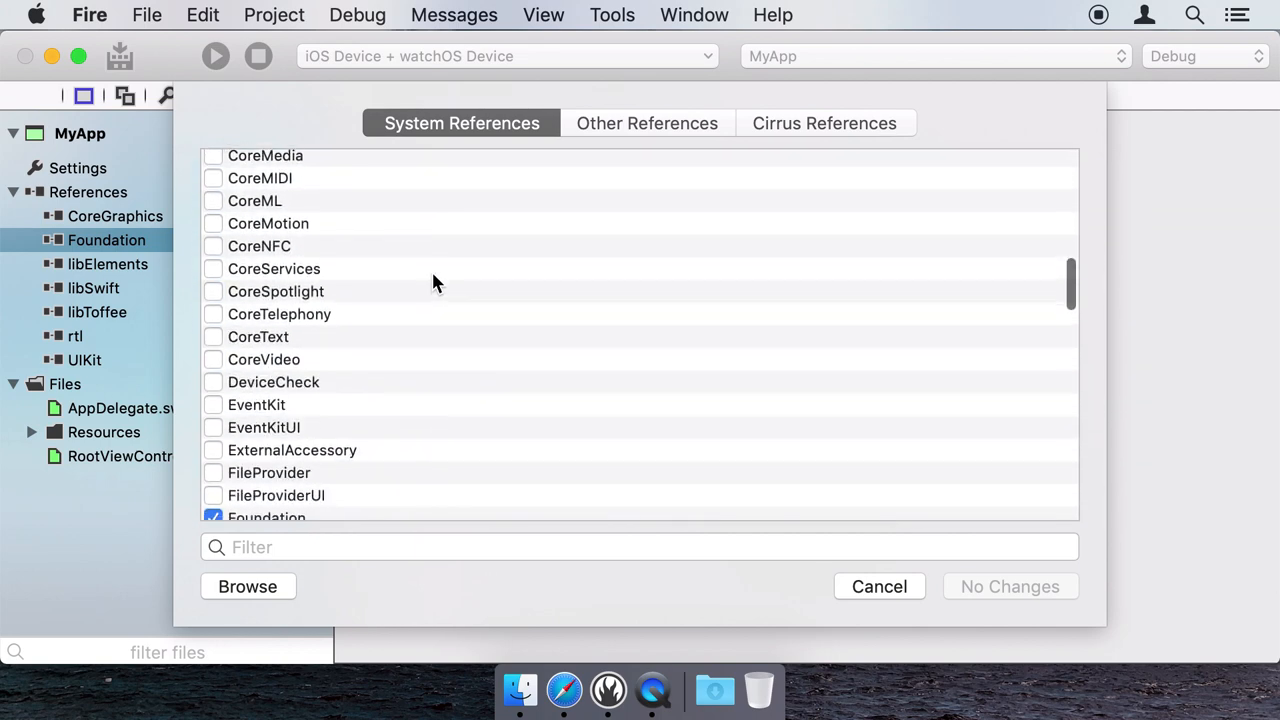
{"action": "scroll", "scroll_direction": "down", "scroll_amount": 3}
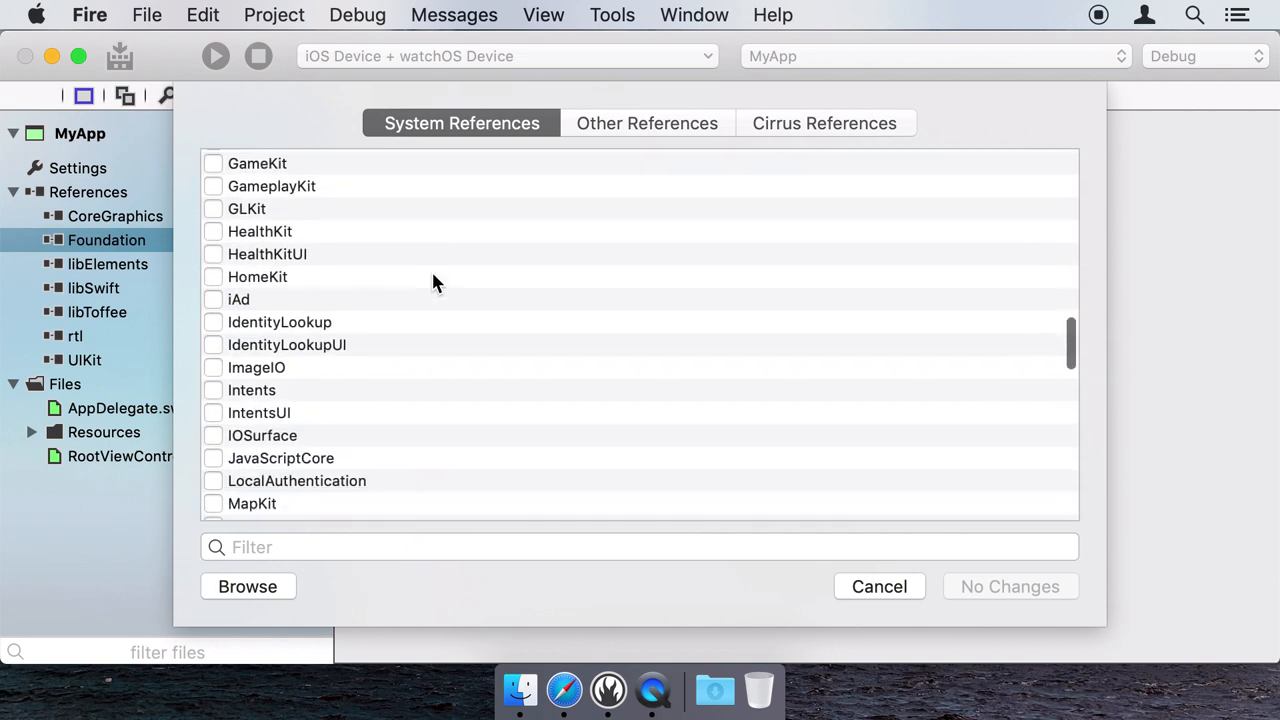
{"action": "left_click", "coordinate": [648, 124]}
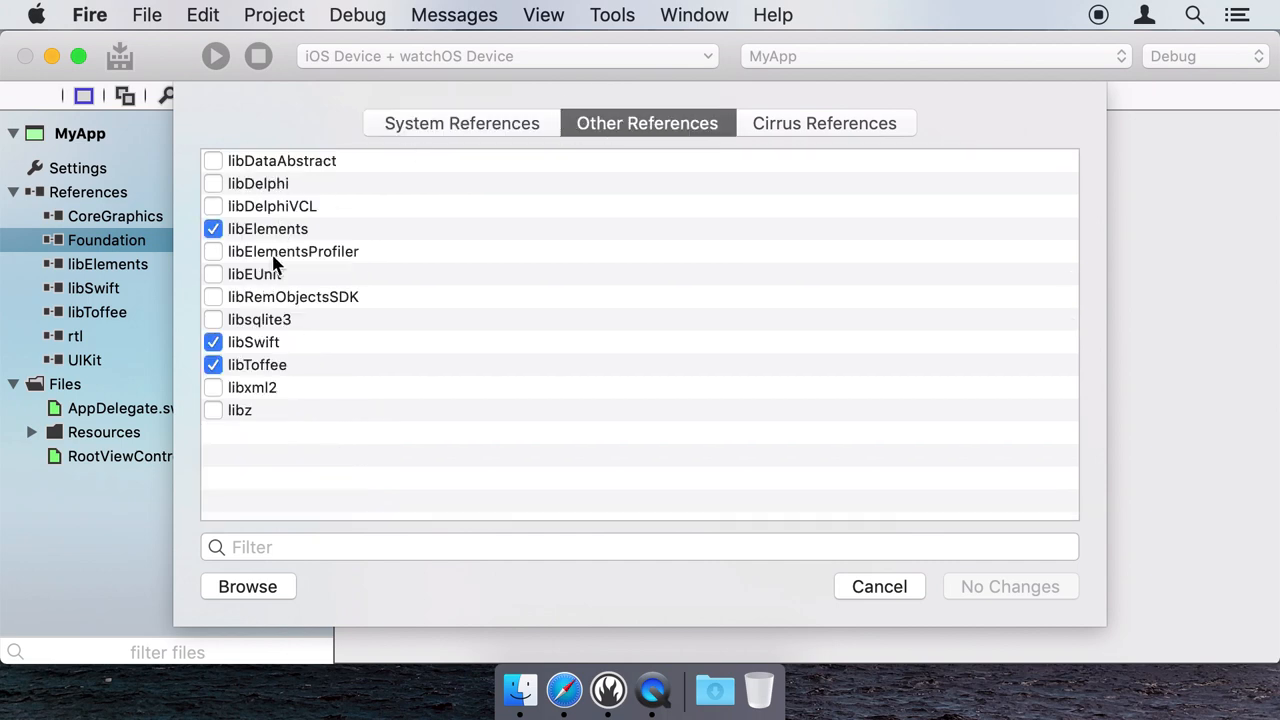
{"action": "mouse_move", "coordinate": [804, 630]}
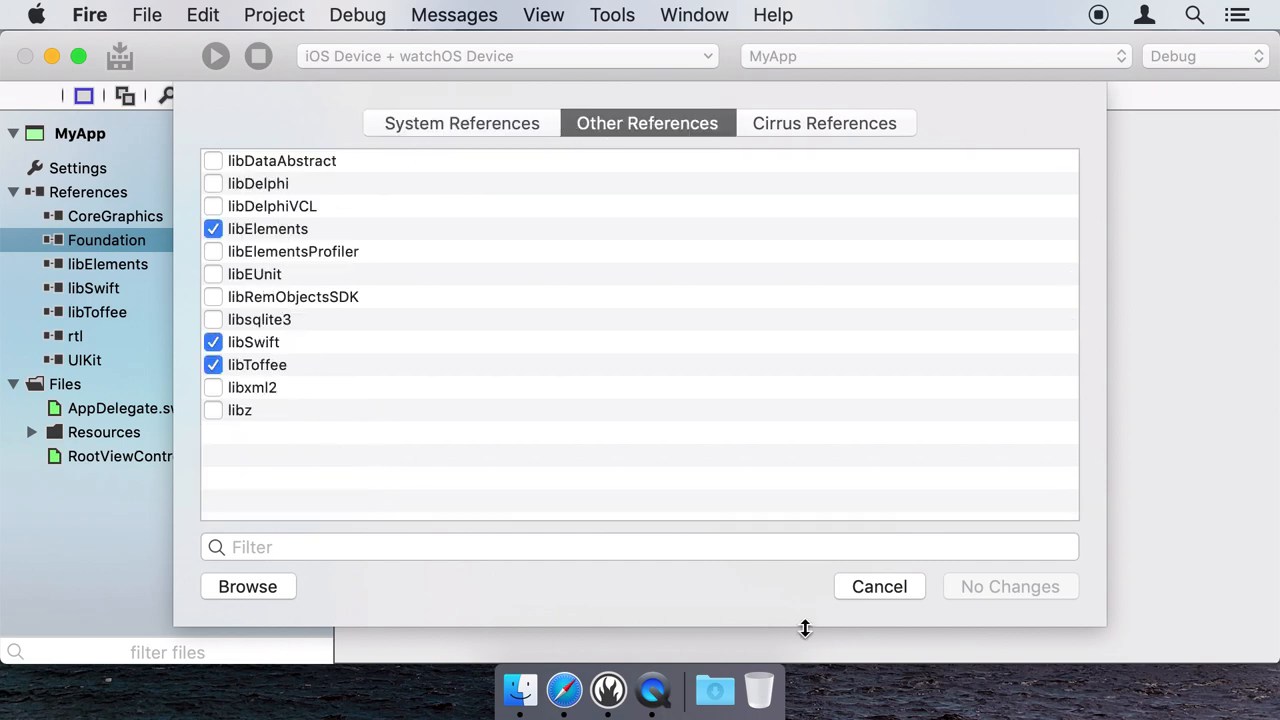
{"action": "left_click", "coordinate": [878, 586]}
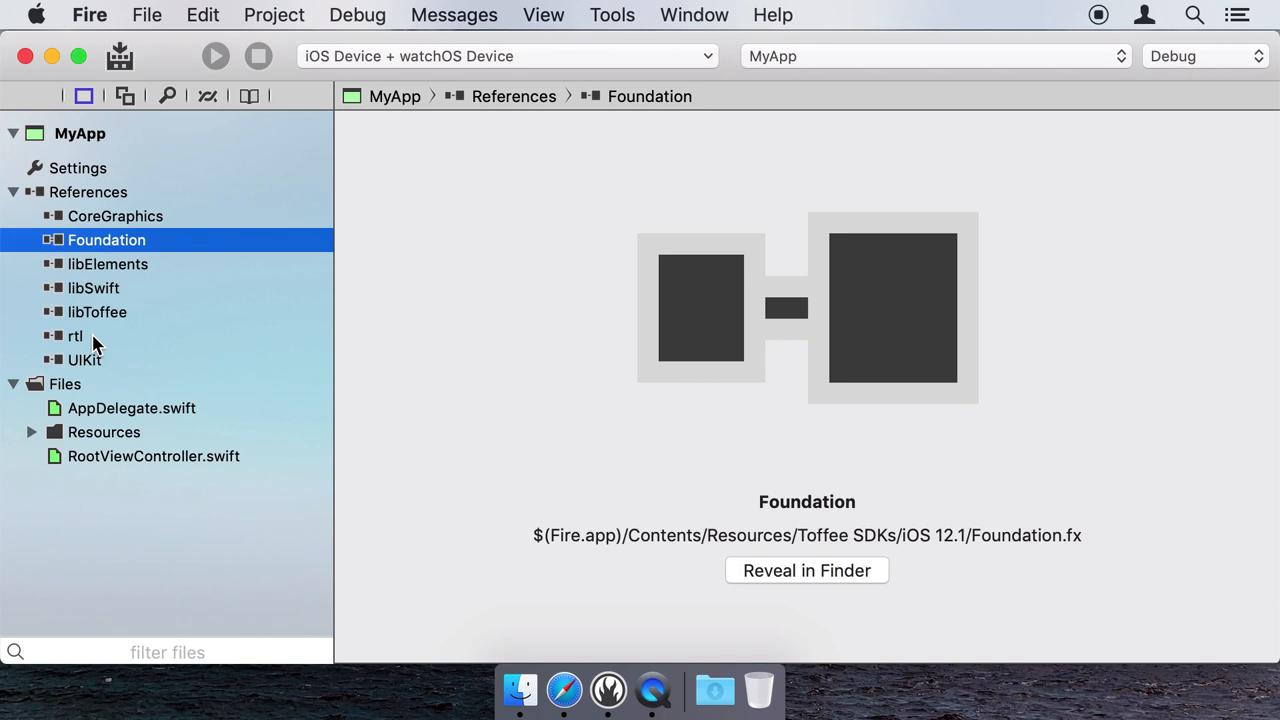
Browse RootViewController.swift, Info.plist and Images.xcassets, then return to the MyApp overview
{"action": "left_click", "coordinate": [12, 192]}
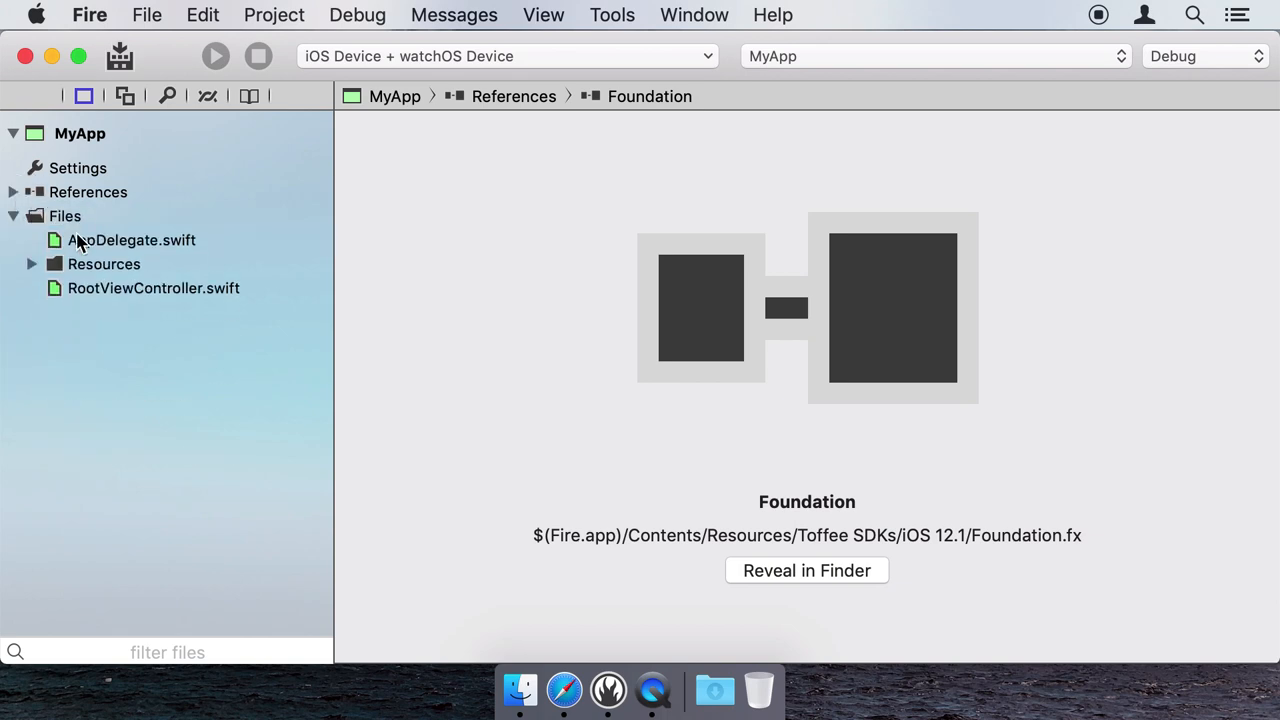
{"action": "left_click", "coordinate": [152, 288]}
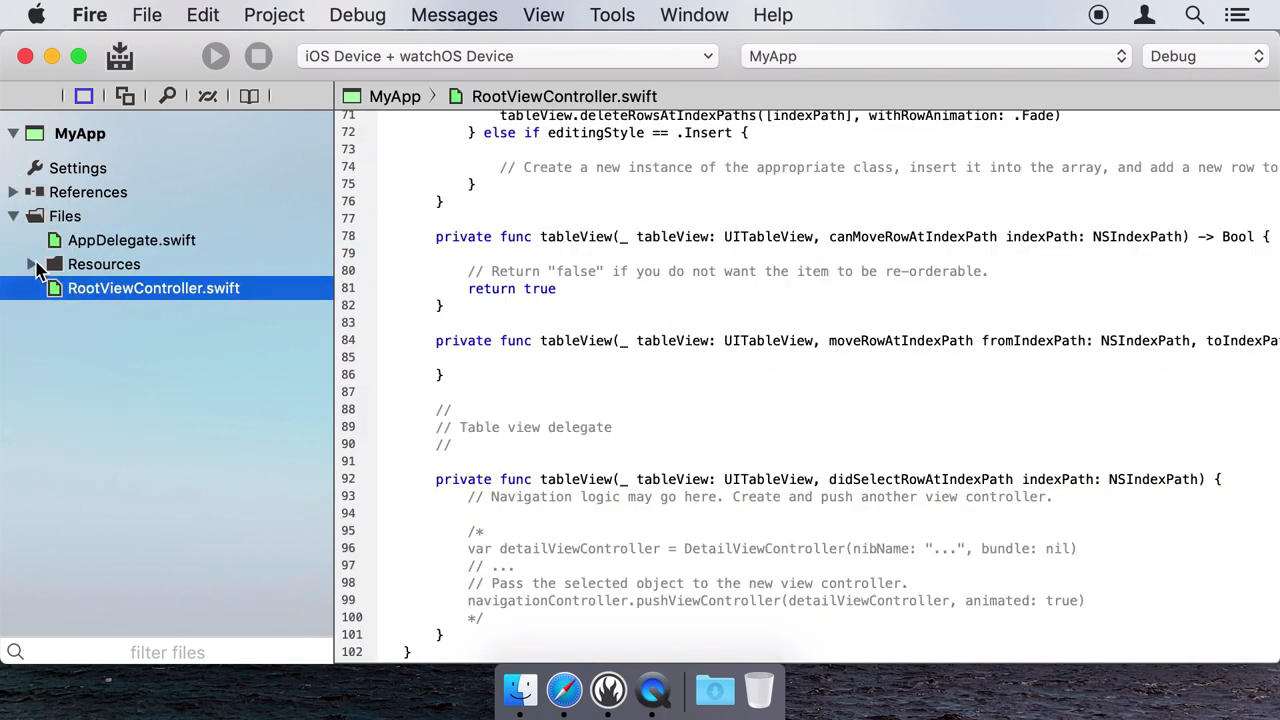
{"action": "left_click", "coordinate": [32, 264]}
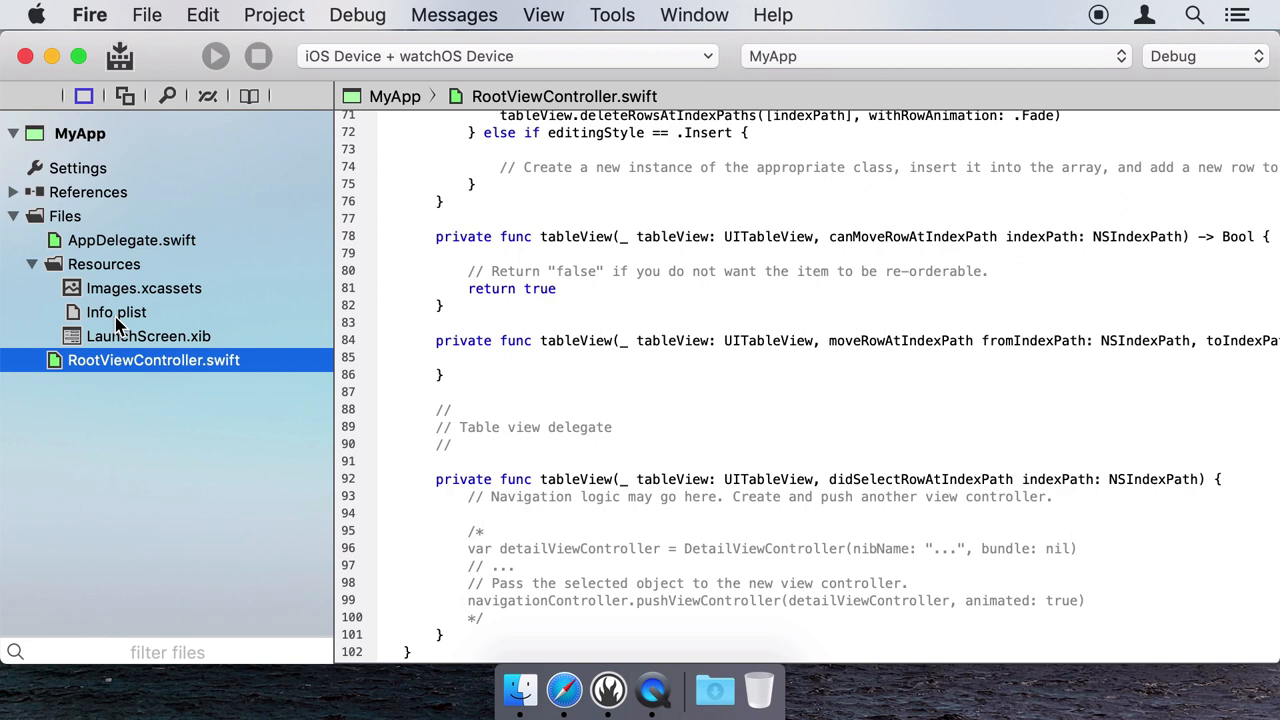
{"action": "left_click", "coordinate": [116, 312]}
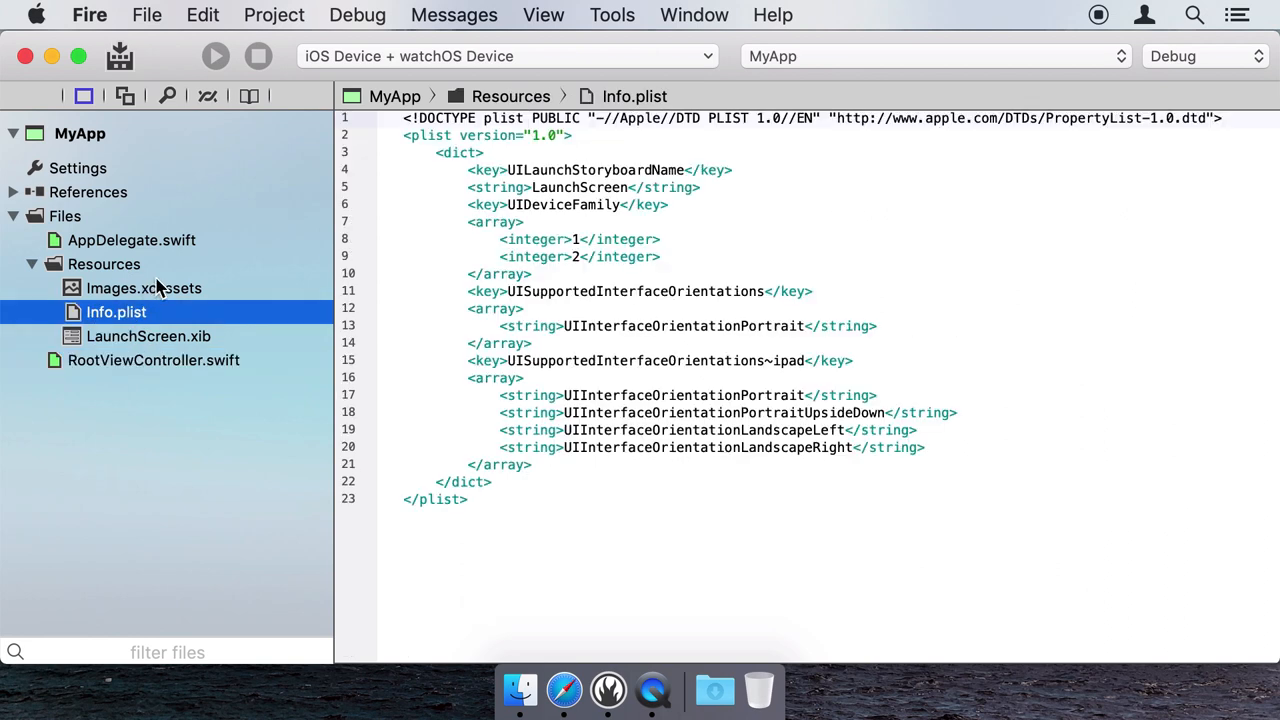
{"action": "left_click", "coordinate": [144, 288]}
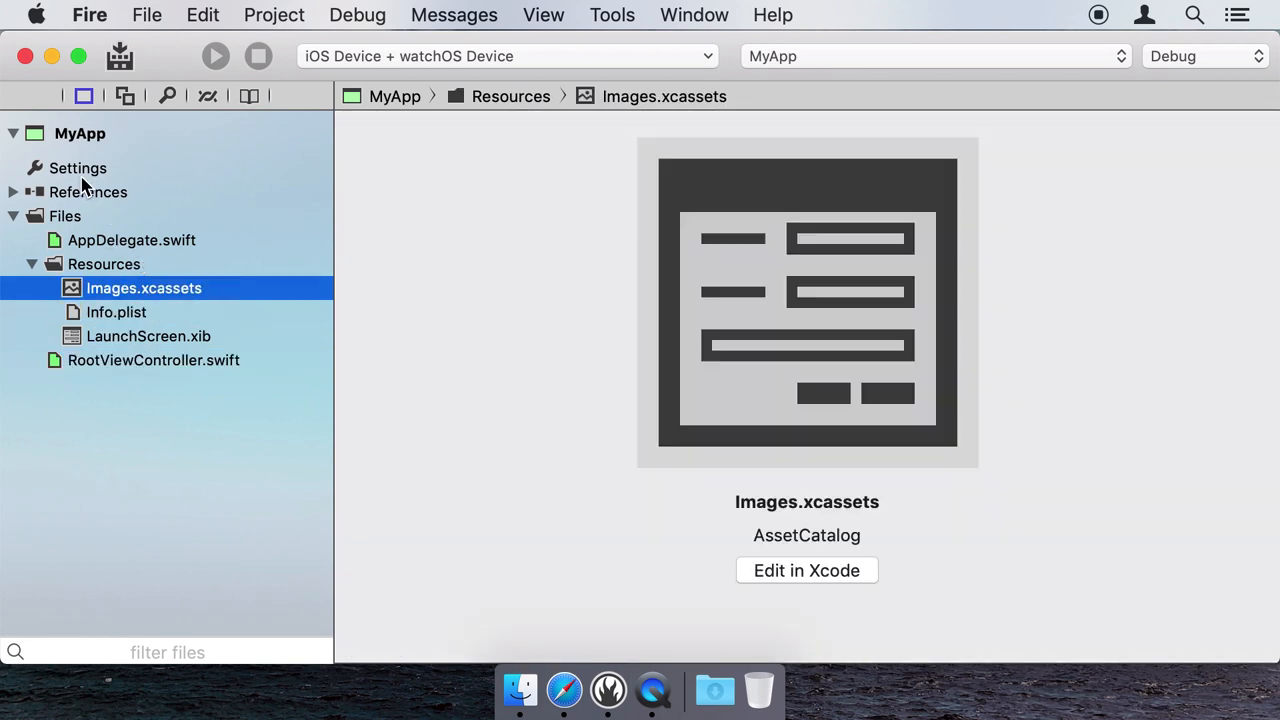
{"action": "left_click", "coordinate": [80, 132]}
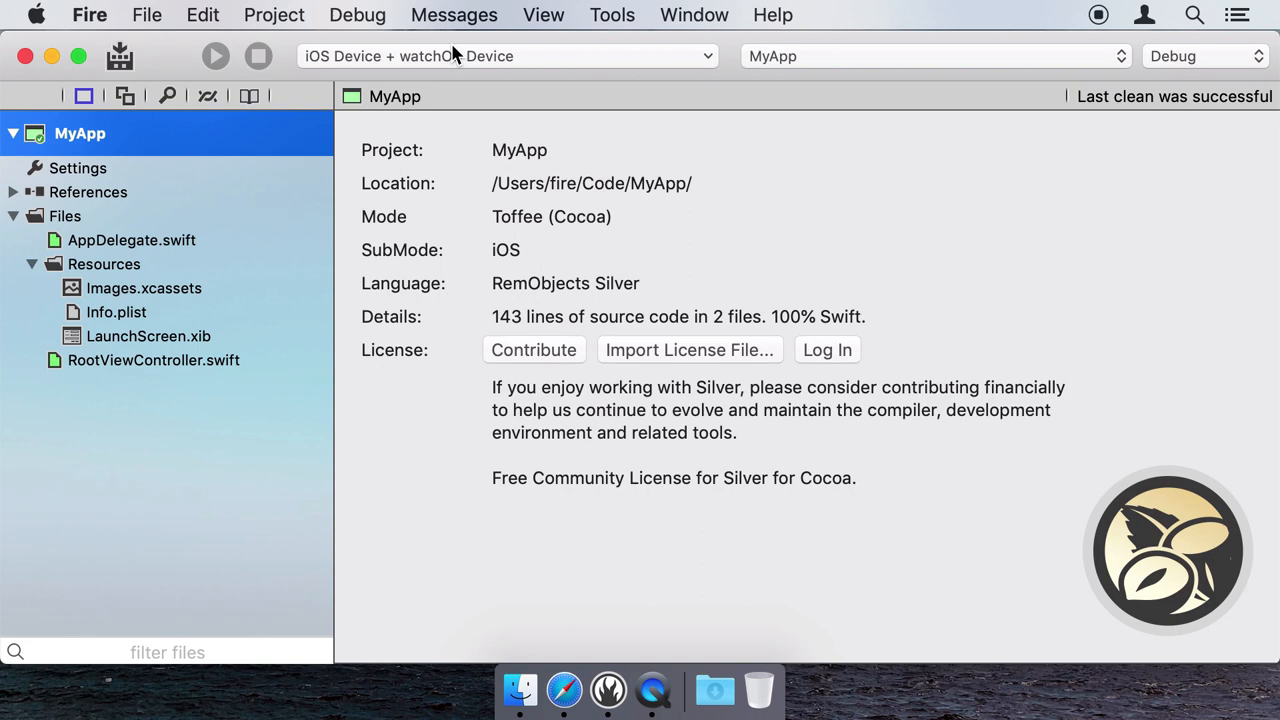
Choose the iPhone XS (iOS 12.1) simulator as the run target
{"action": "left_click", "coordinate": [500, 56]}
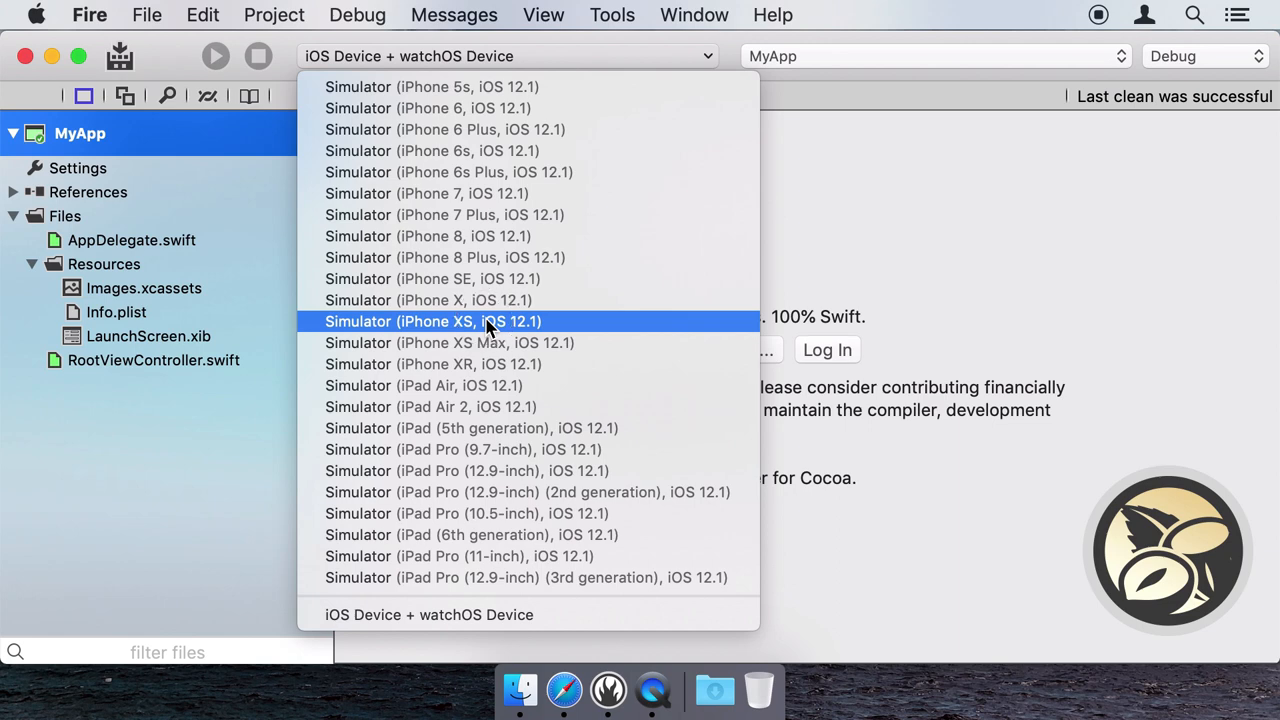
{"action": "left_click", "coordinate": [432, 320]}
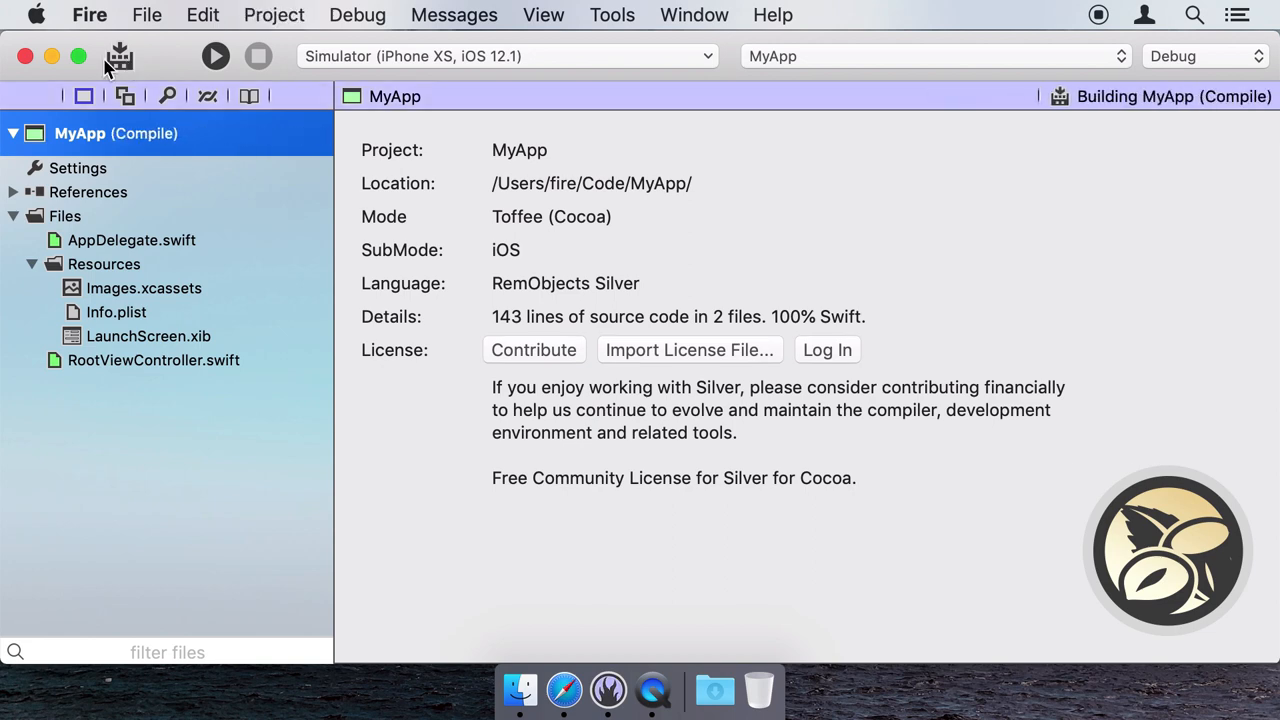
Build MyApp, finishing successfully with 2 warnings and 1 hint
{"action": "left_click", "coordinate": [216, 56]}
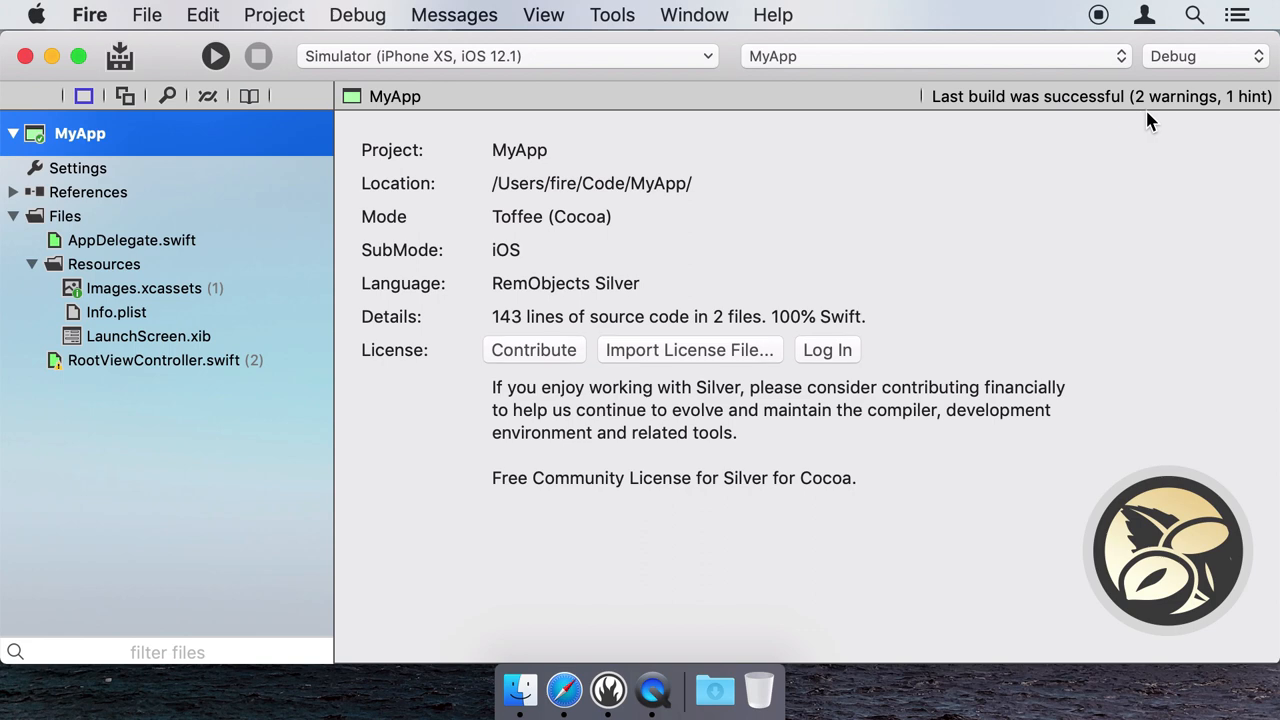
{"action": "mouse_move", "coordinate": [1170, 110]}
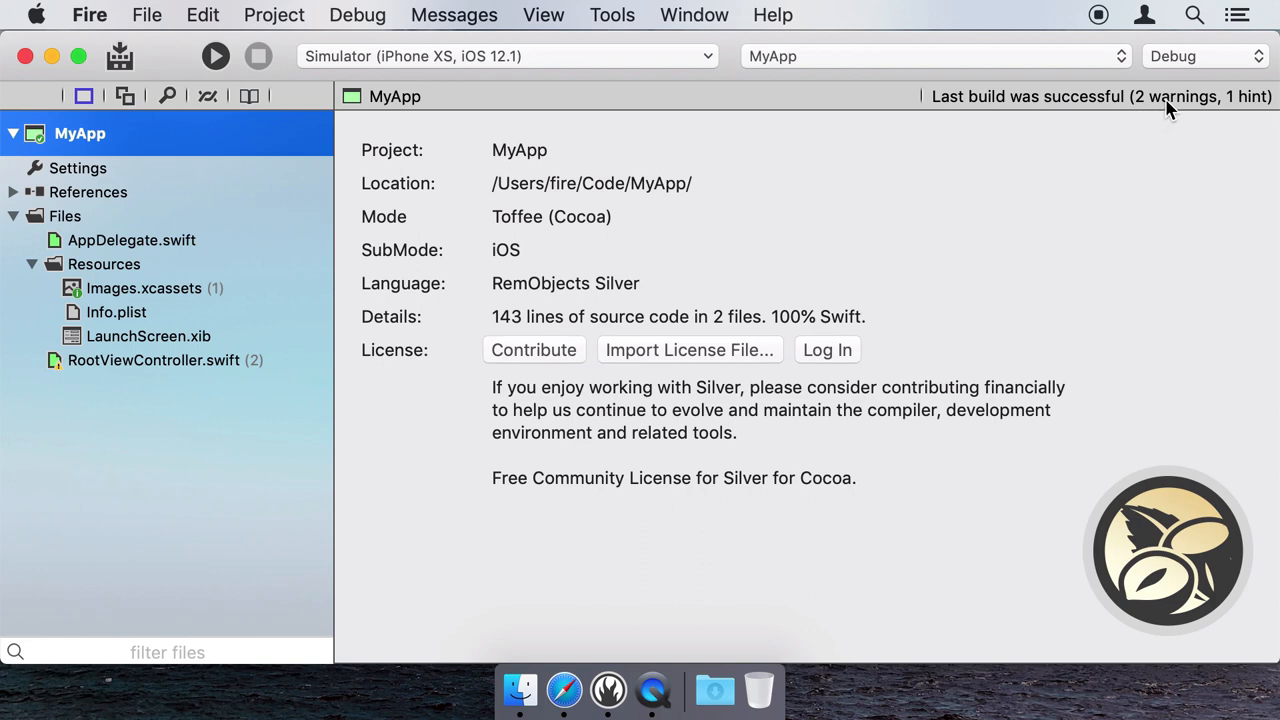
Jump to the first 'Potentially incomplete method implementation' warning in RootViewController.swift
{"action": "left_click", "coordinate": [1100, 96]}
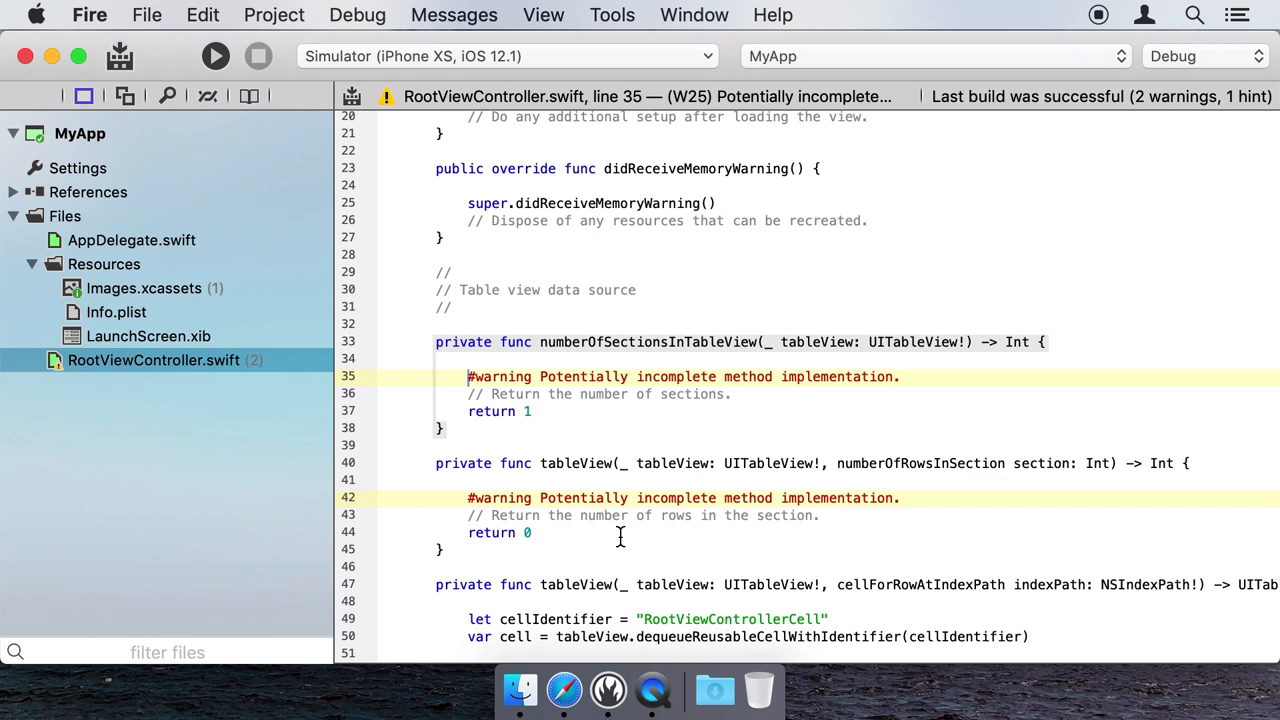
{"action": "left_click", "coordinate": [404, 376]}
{"action": "type", "text": "100"}
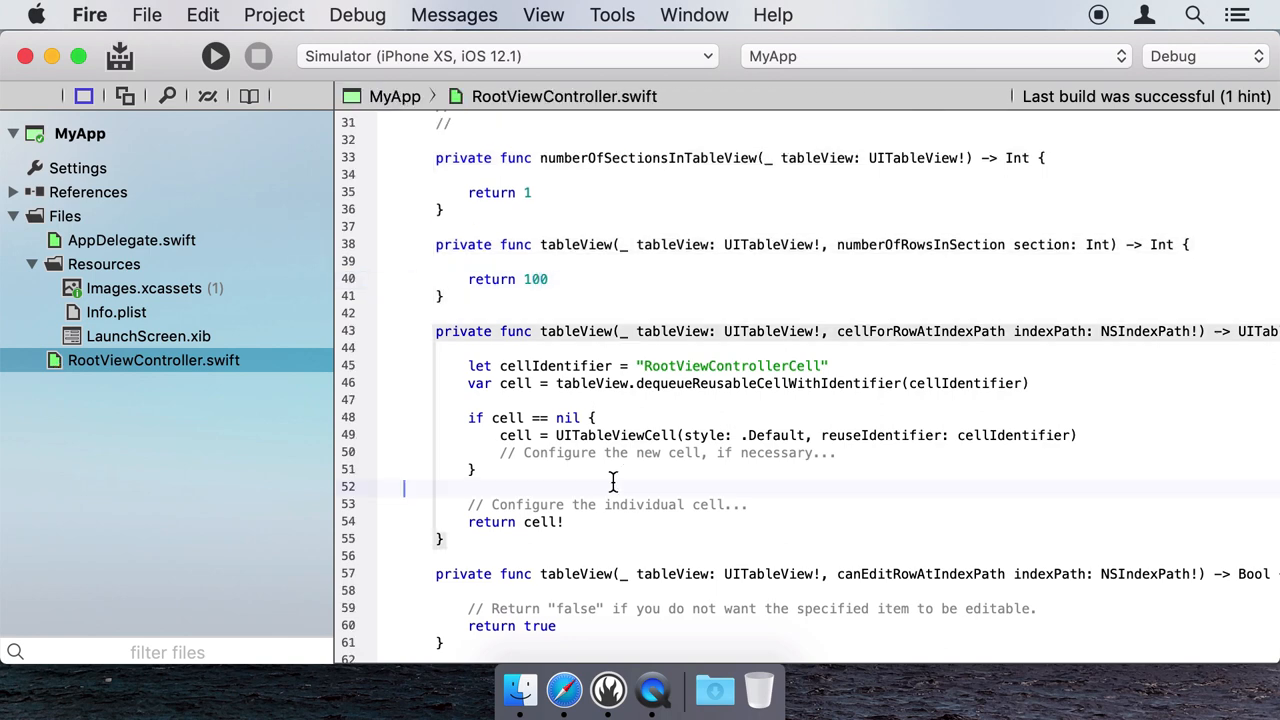
Set each cell's text label with cell.textLabel?.text = indexPath.row.description()
{"action": "type", "text": "cell.textLabel?.text ="}
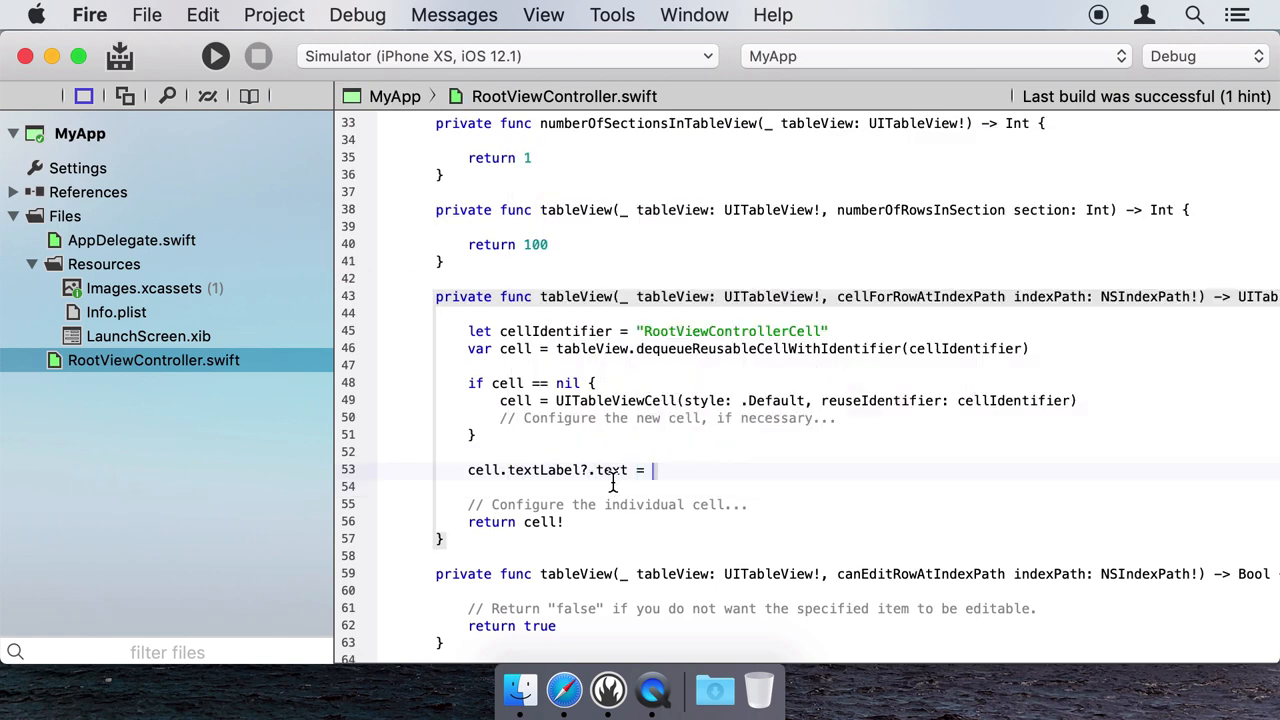
{"action": "type", "text": "indexPath.row.des"}
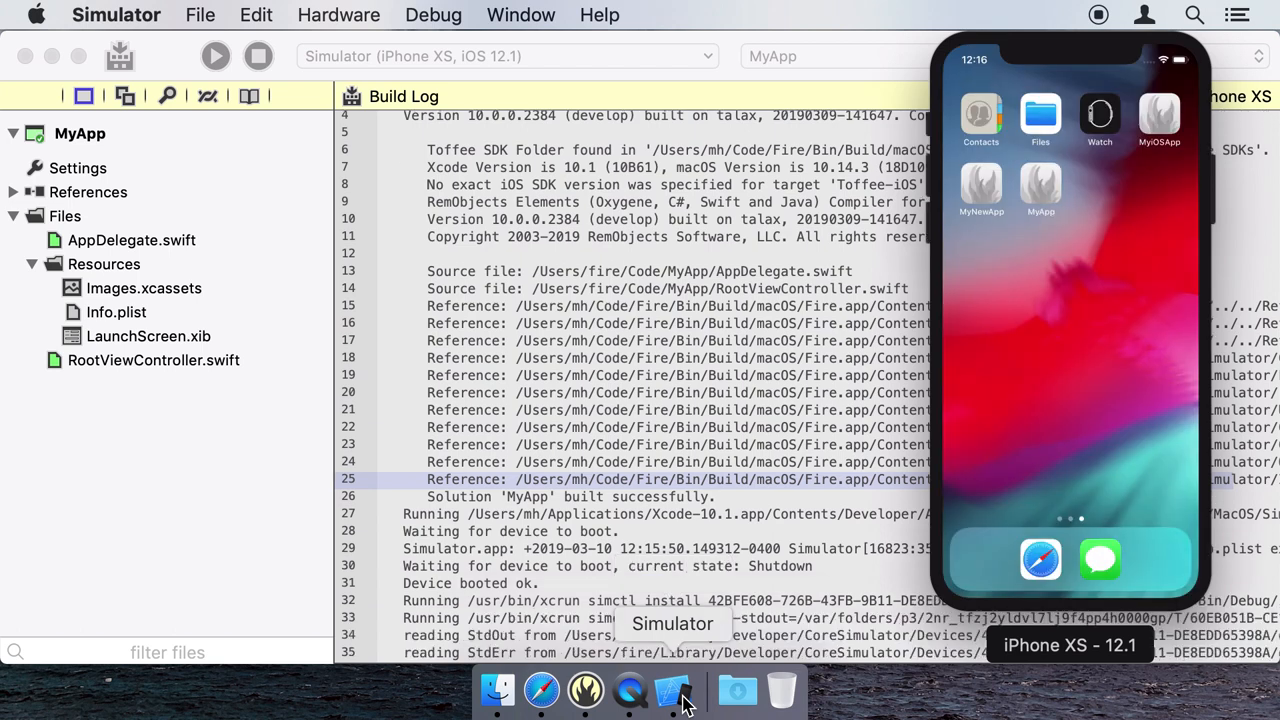
Run MyApp on the iPhone XS simulator, stop it, and return to RootViewController.swift
{"action": "left_click", "coordinate": [216, 56]}
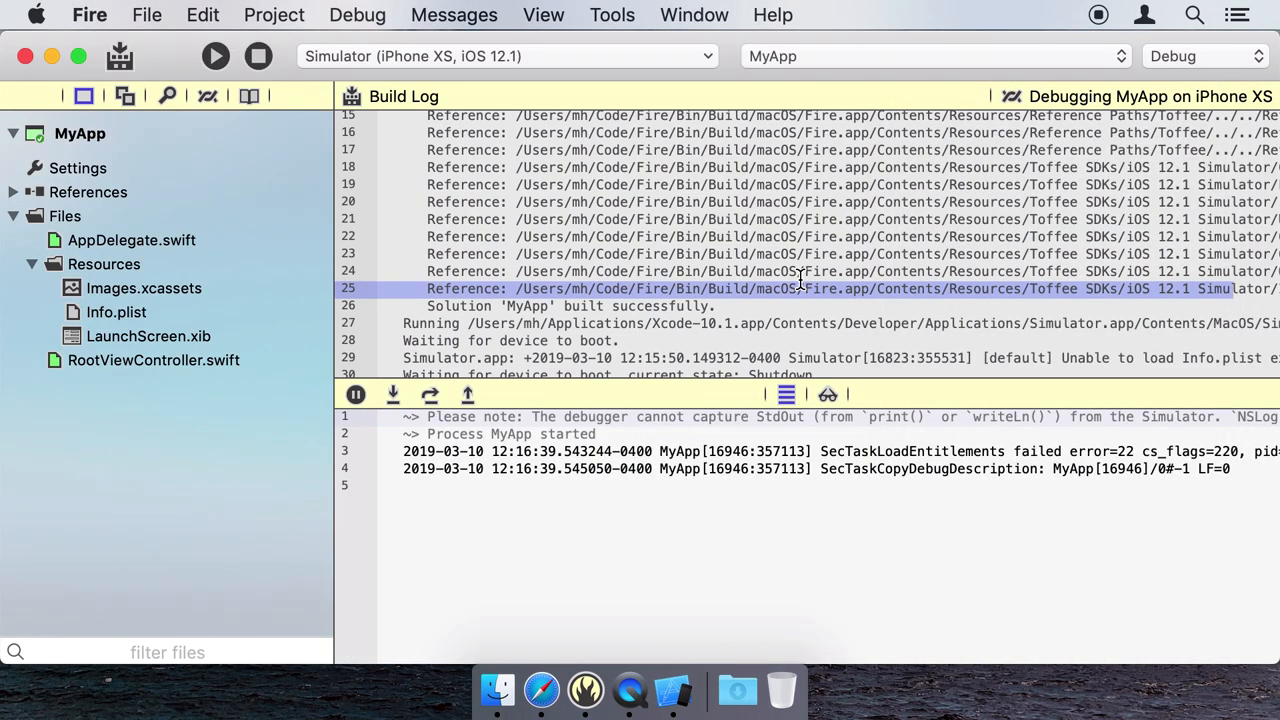
{"action": "scroll", "scroll_direction": "down", "scroll_amount": 3}
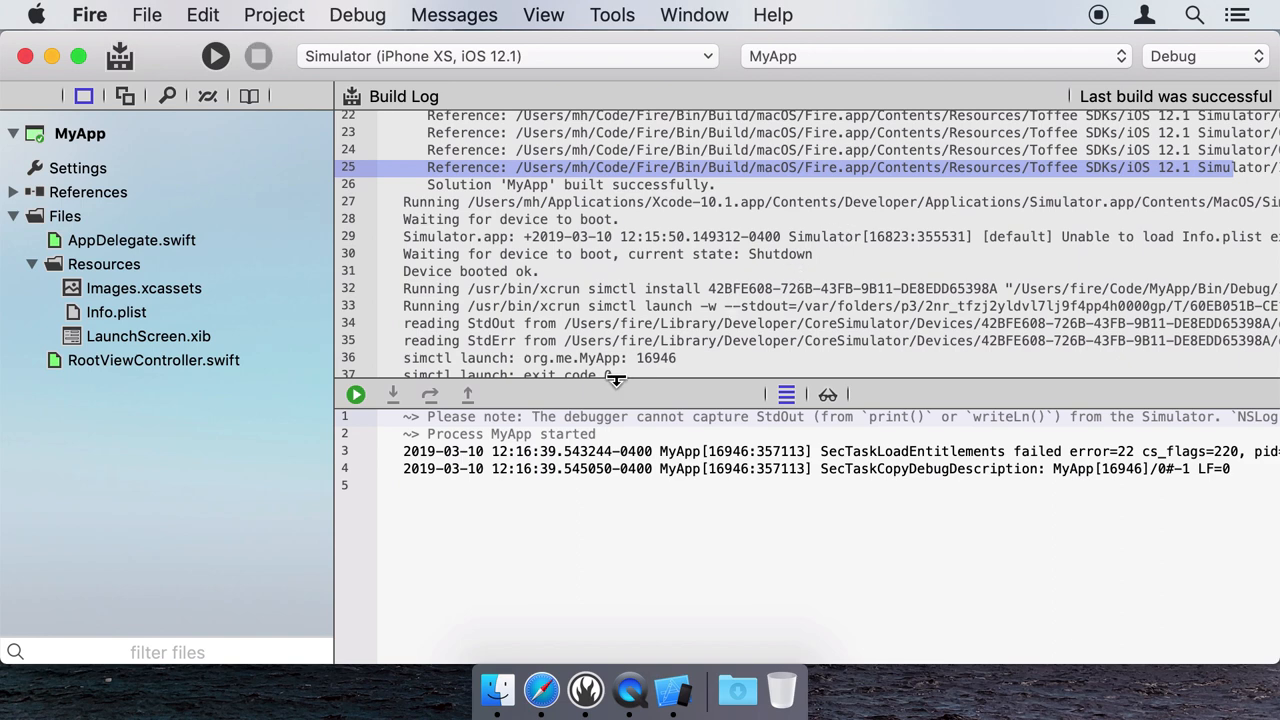
{"action": "left_click", "coordinate": [154, 360]}
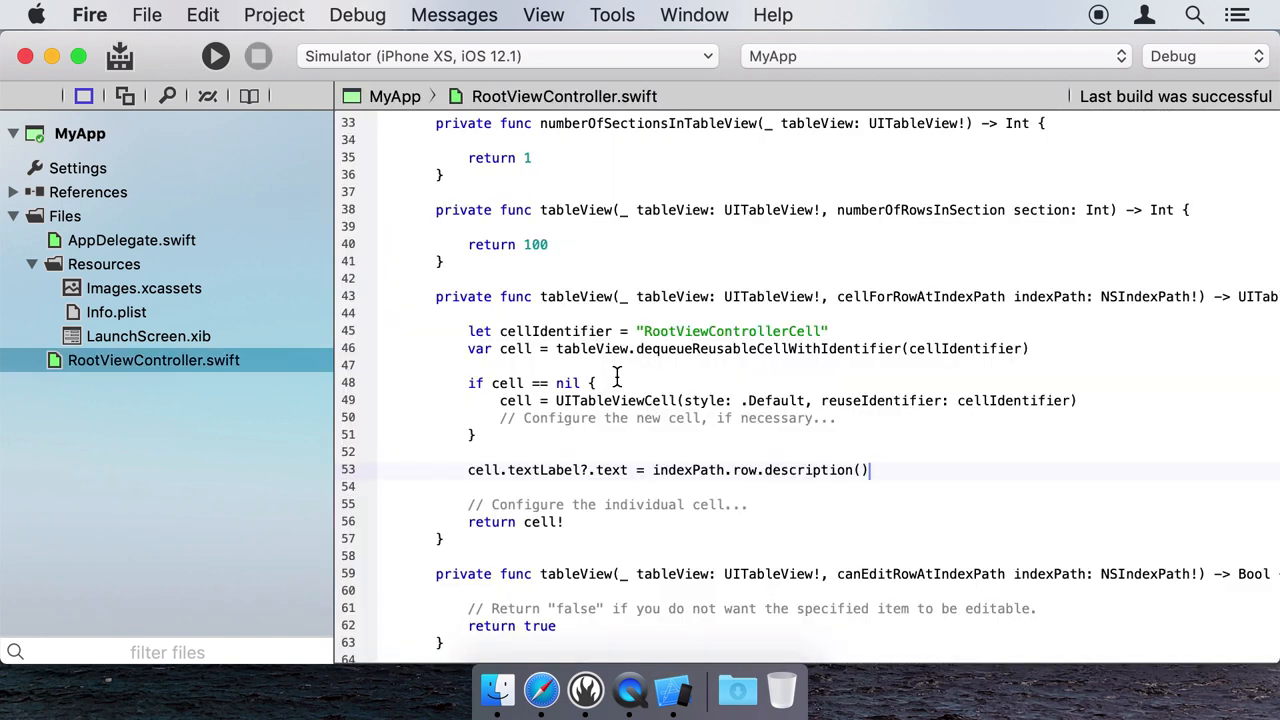
{"action": "mouse_move", "coordinate": [316, 352]}
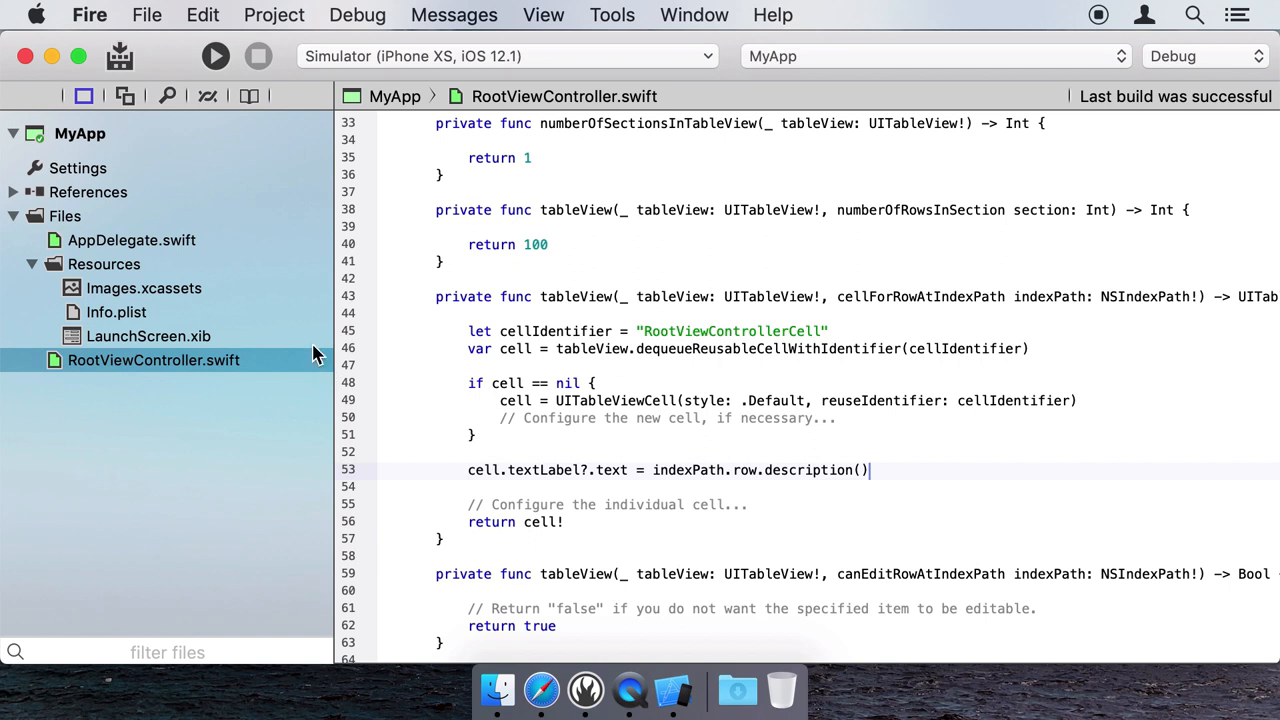
{"action": "mouse_move", "coordinate": [16, 216]}
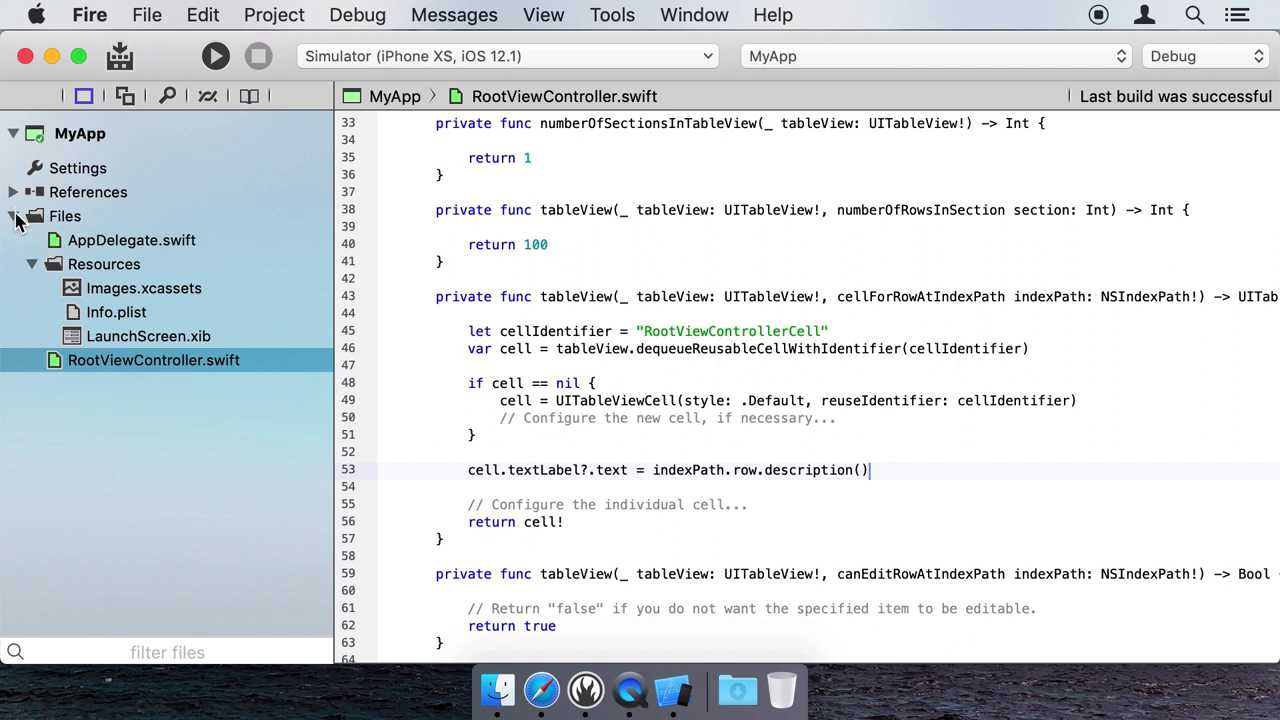
Add a new project from the Java/Android templates using the Android Application template
{"action": "right_click", "coordinate": [64, 216]}
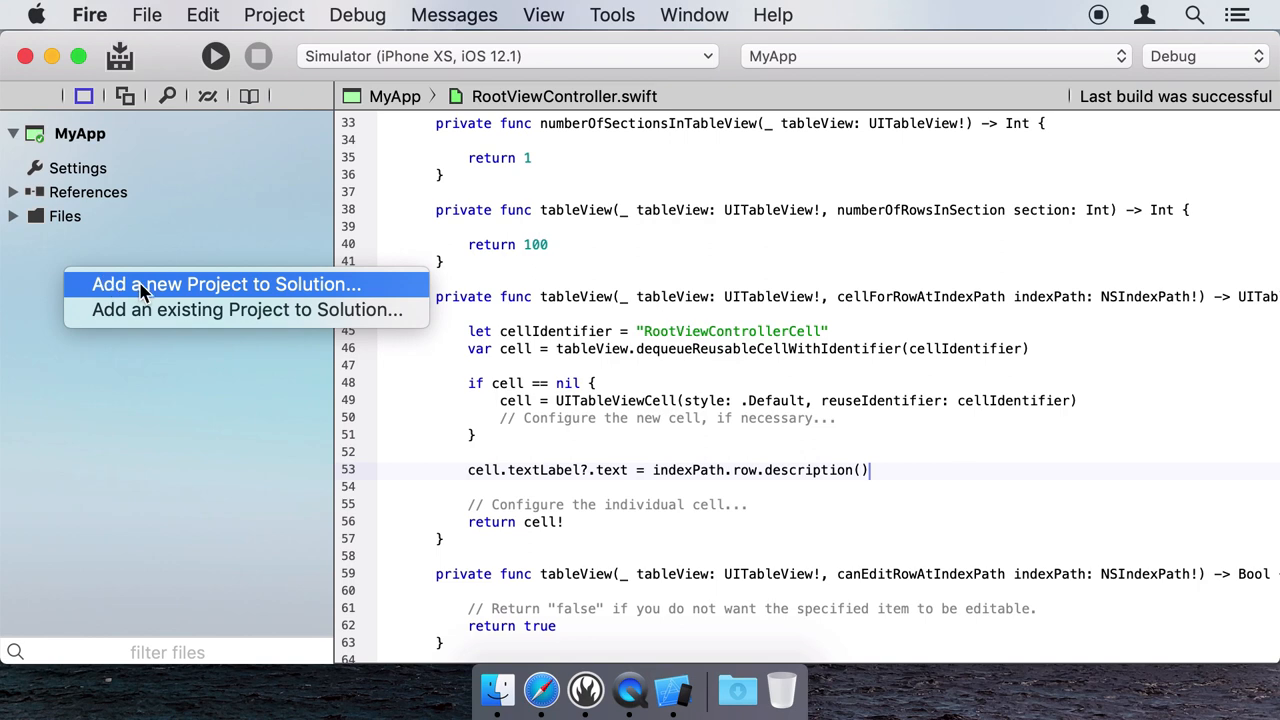
{"action": "left_click", "coordinate": [226, 284]}
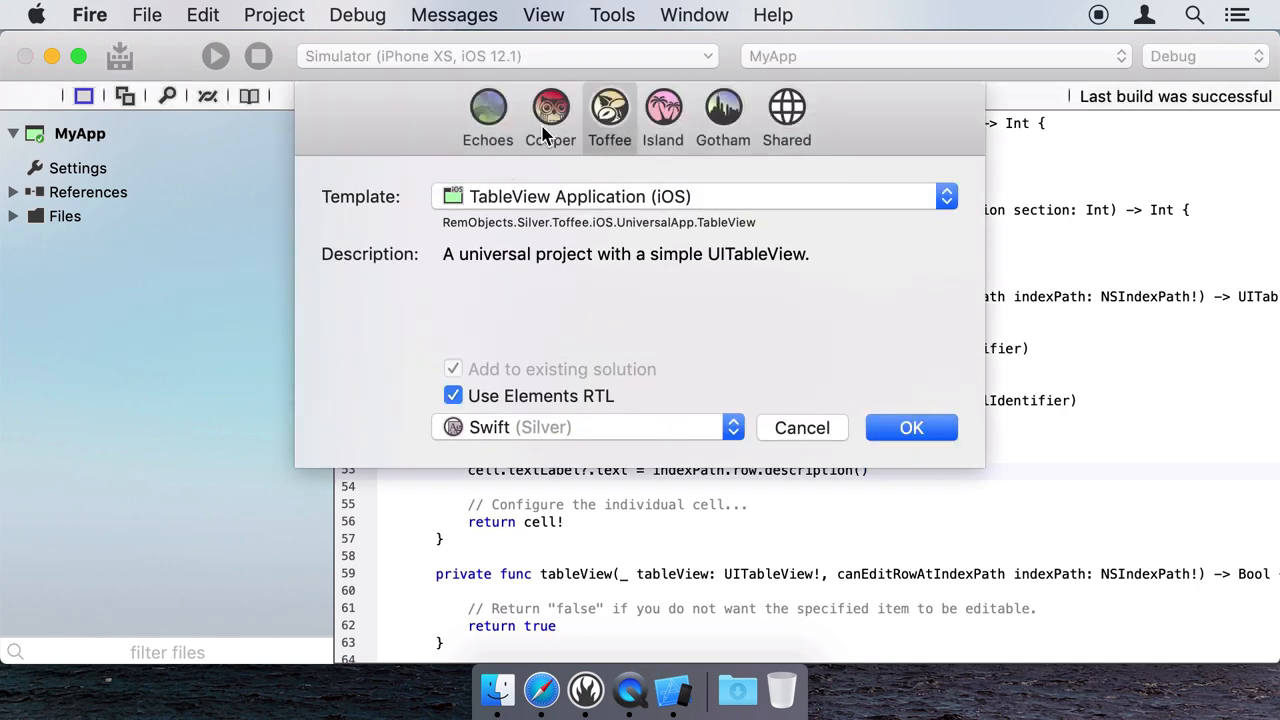
{"action": "left_click", "coordinate": [944, 196]}
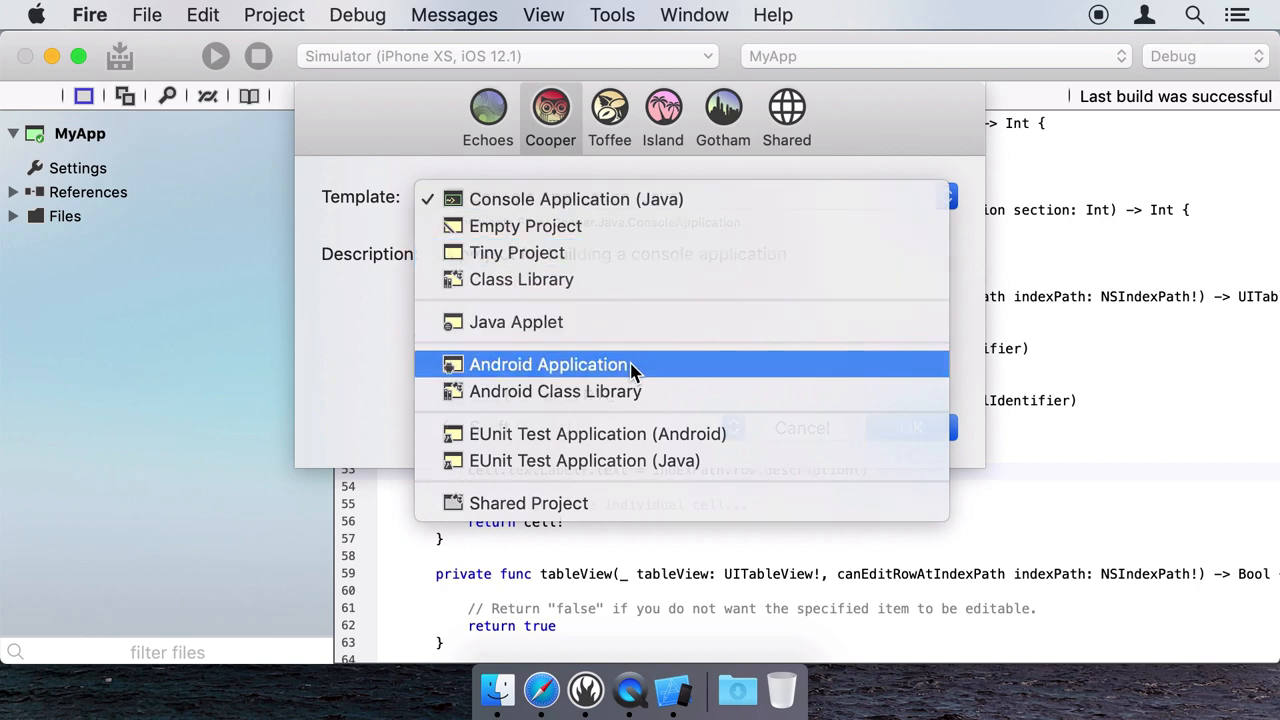
{"action": "left_click", "coordinate": [548, 364]}
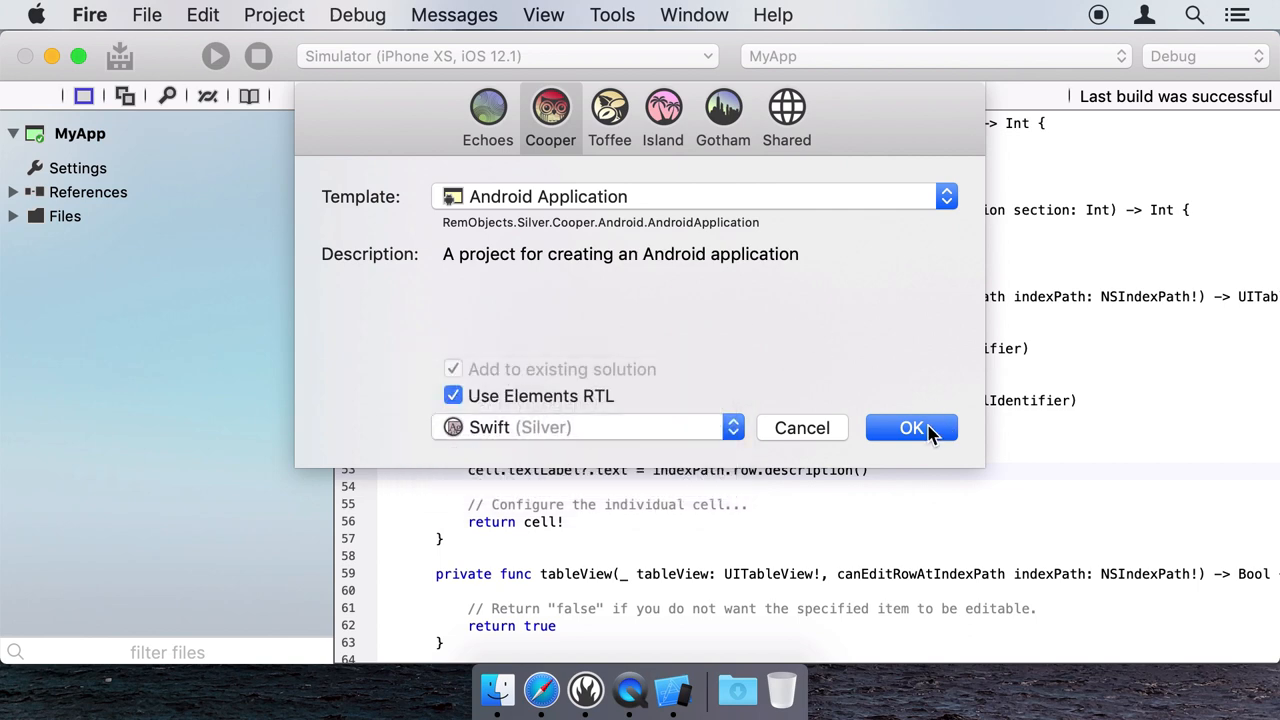
{"action": "left_click", "coordinate": [912, 428]}
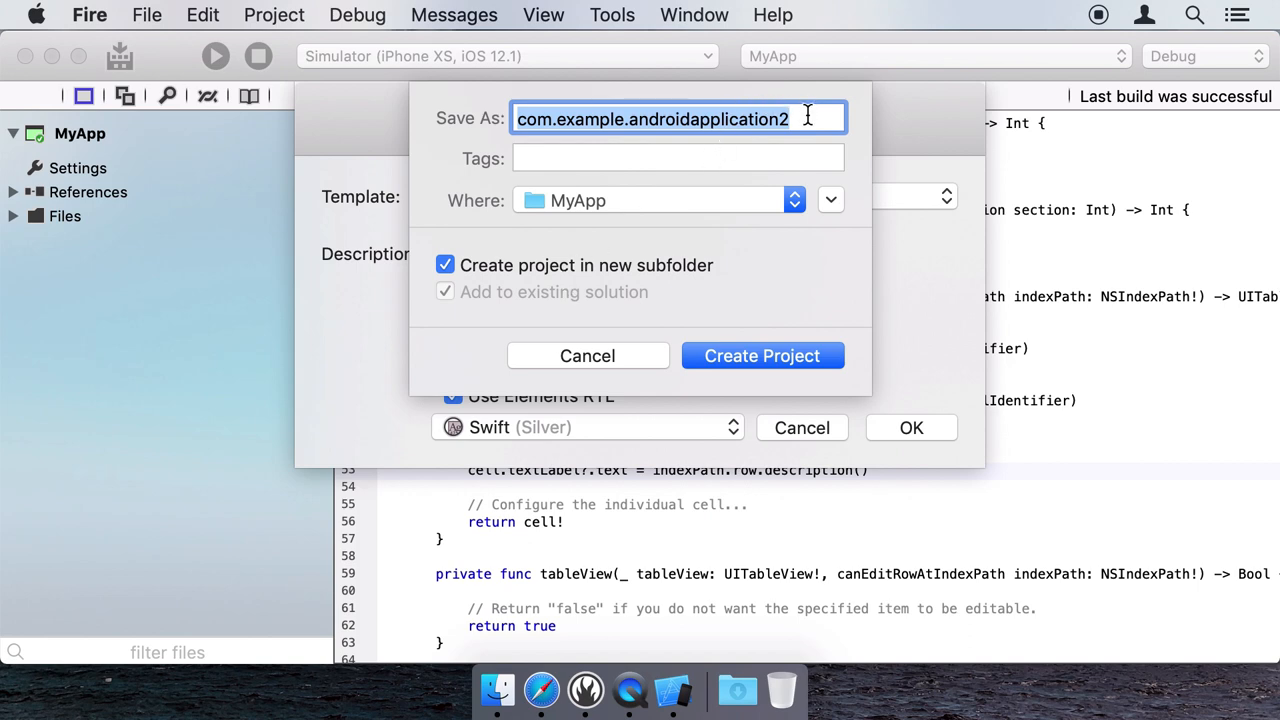
Name it com.example.androidapplication without the trailing '2' and create it in the solution
{"action": "key", "text": "Backspace"}
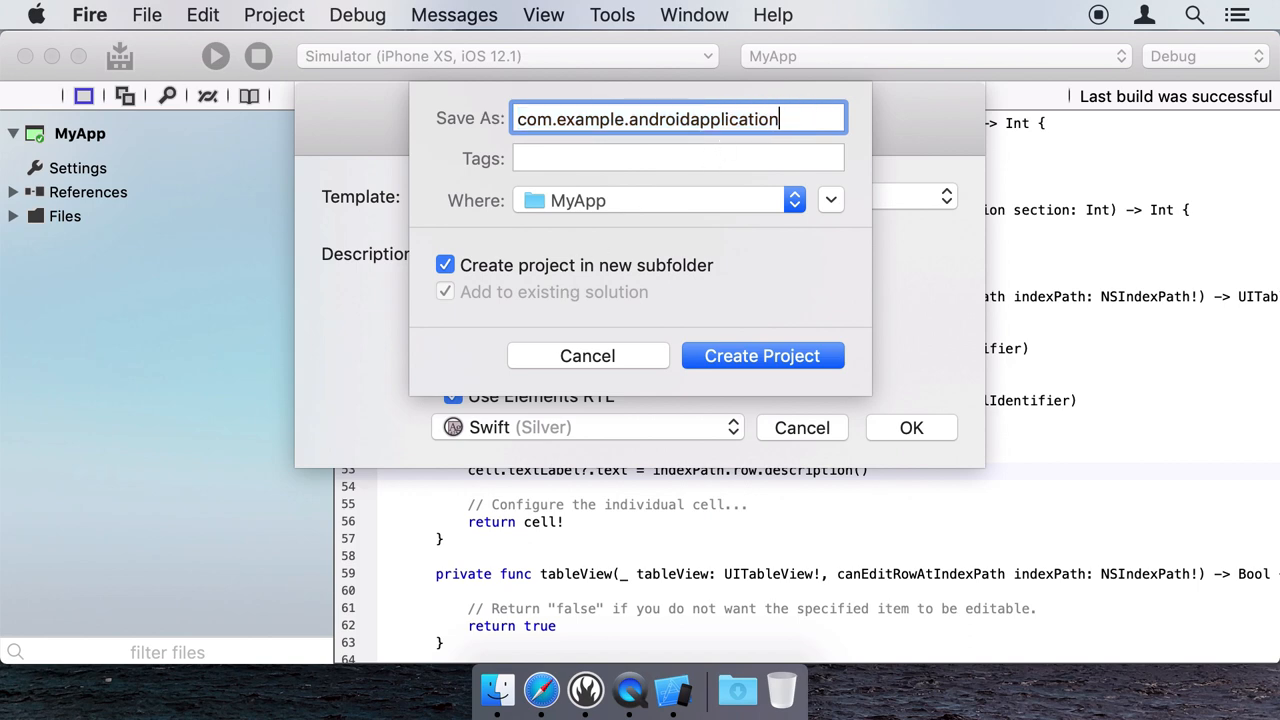
{"action": "left_click", "coordinate": [762, 356]}
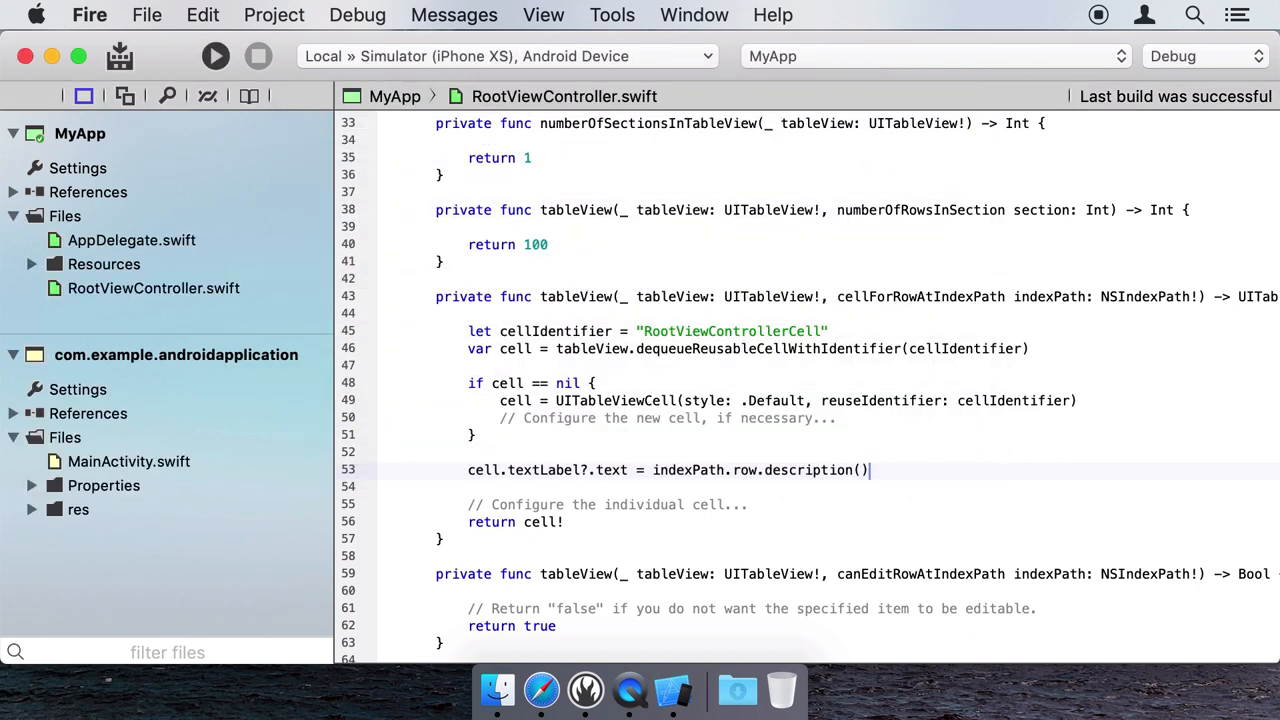
{"action": "mouse_move", "coordinate": [162, 144]}
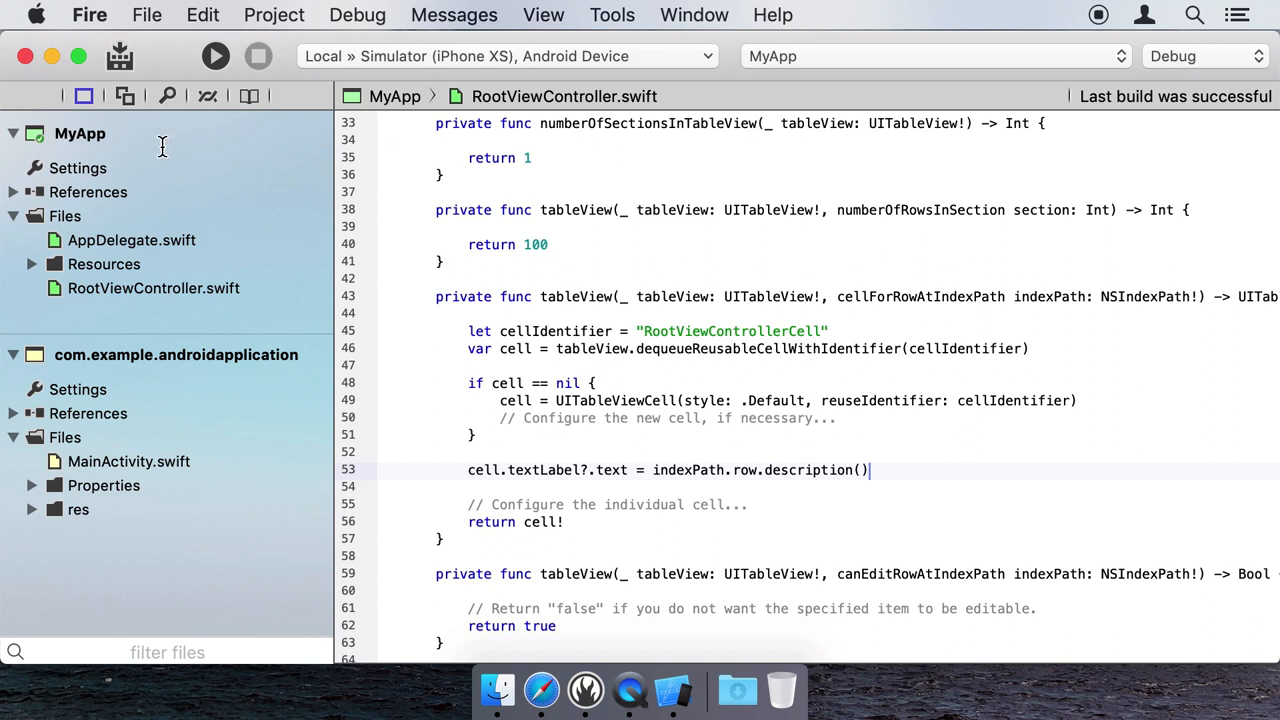
{"action": "mouse_move", "coordinate": [96, 140]}
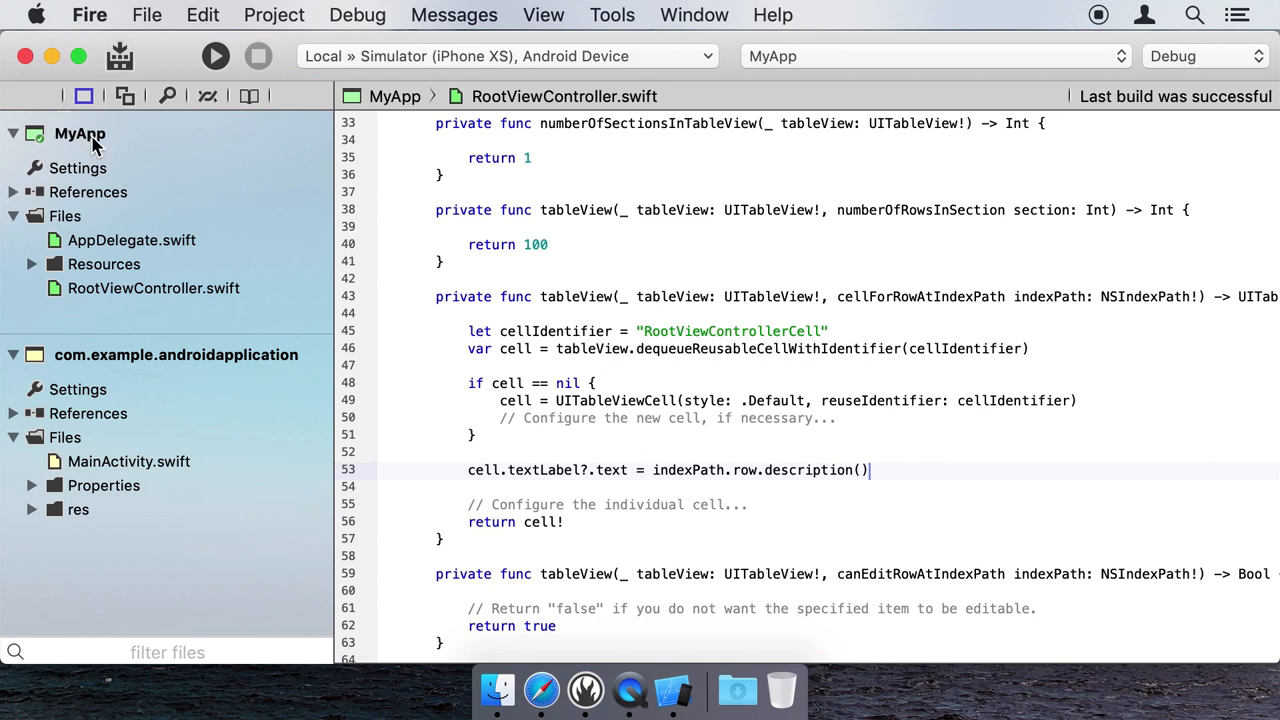
{"action": "mouse_move", "coordinate": [108, 360]}
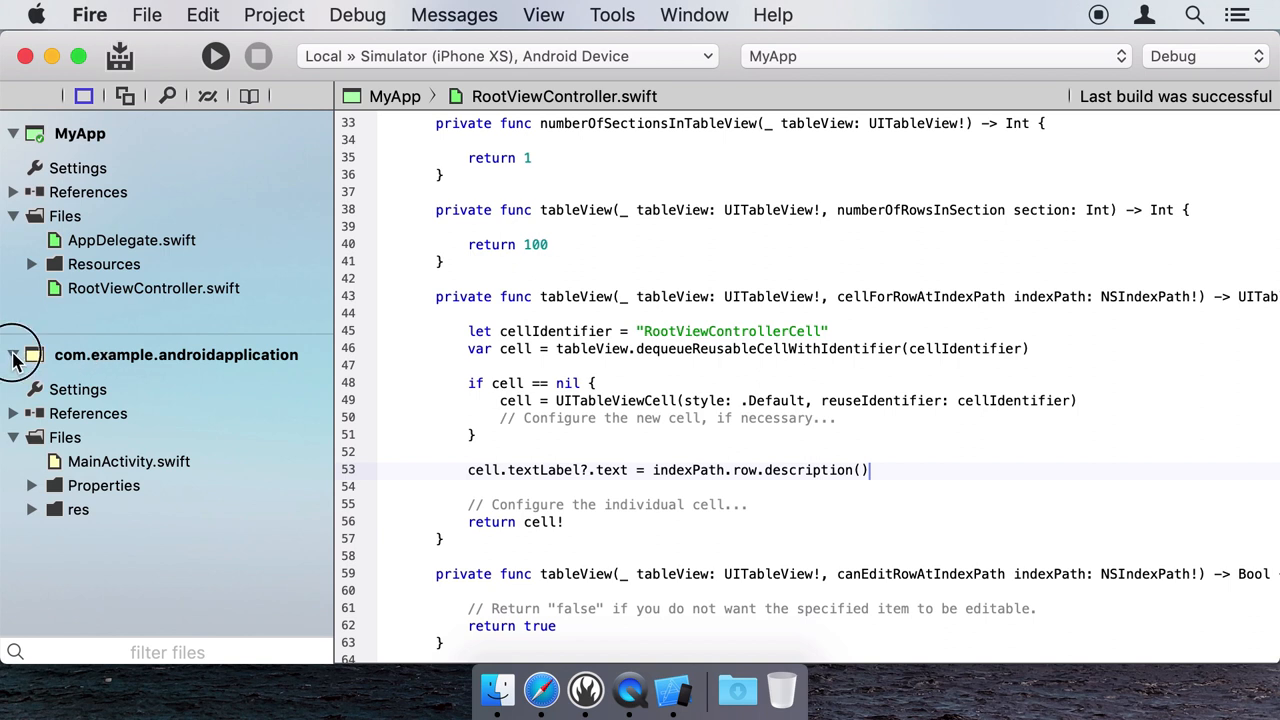
Add a SharedProject to the solution from the Shared Project template
{"action": "right_click", "coordinate": [176, 354]}
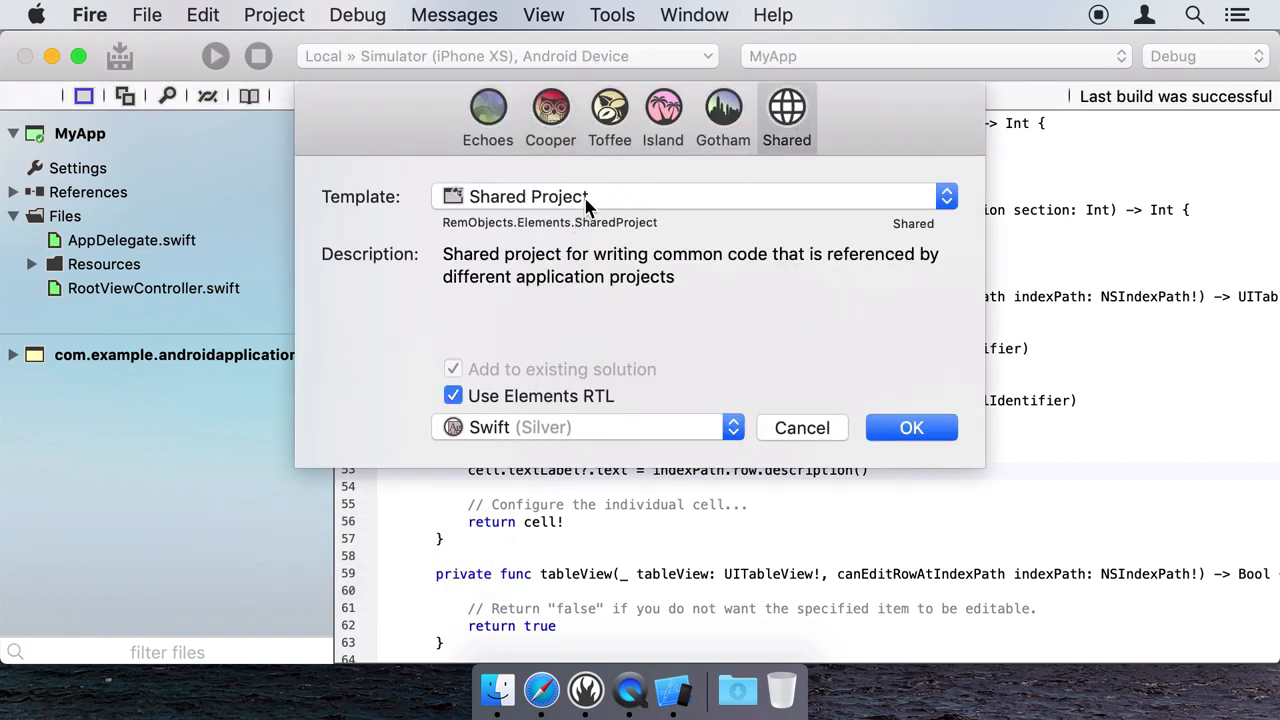
{"action": "left_click", "coordinate": [912, 428]}
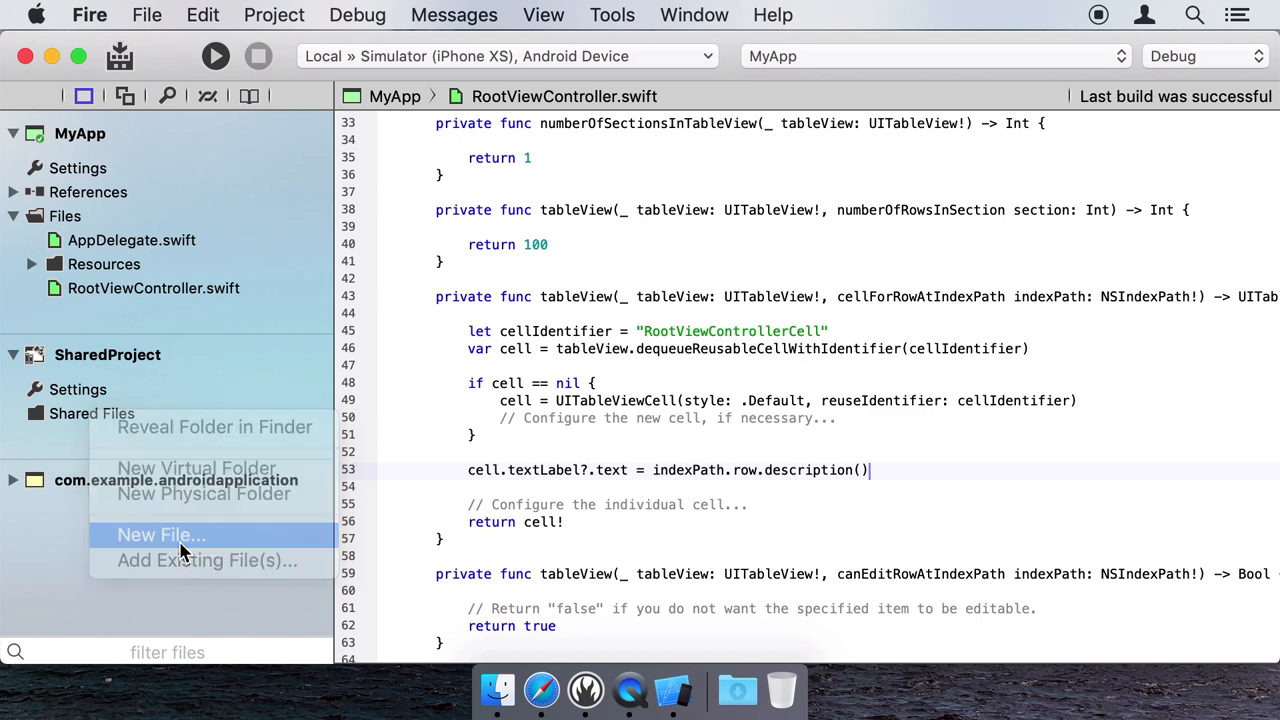
Create SomeSharedCode.swift in the shared project's Shared Files
{"action": "left_click", "coordinate": [160, 536]}
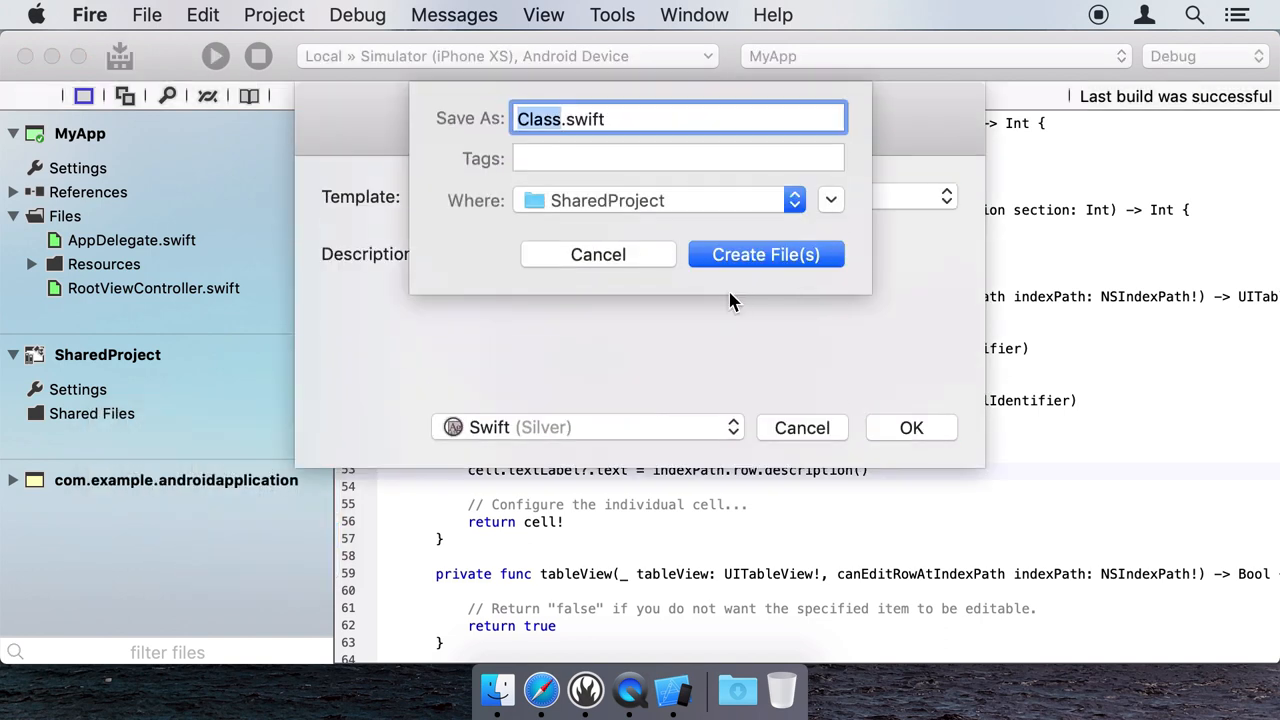
{"action": "type", "text": "SomeSharedC"}
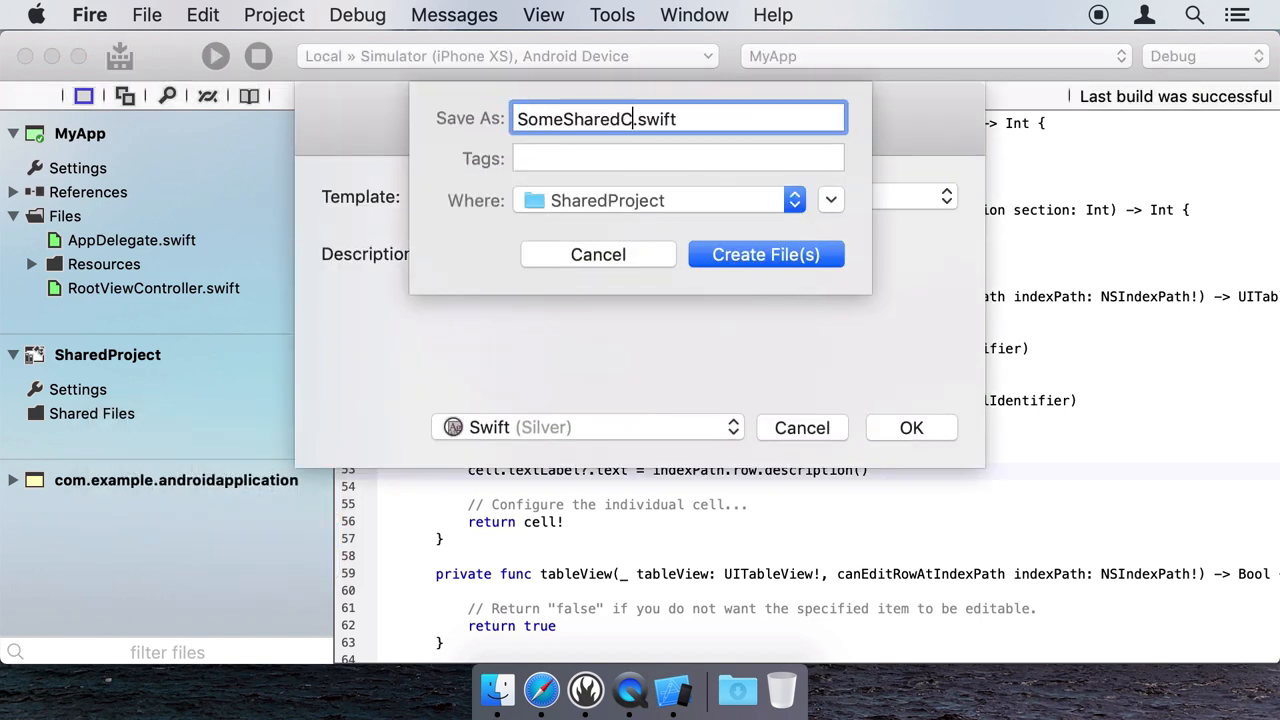
{"action": "left_click", "coordinate": [764, 254]}
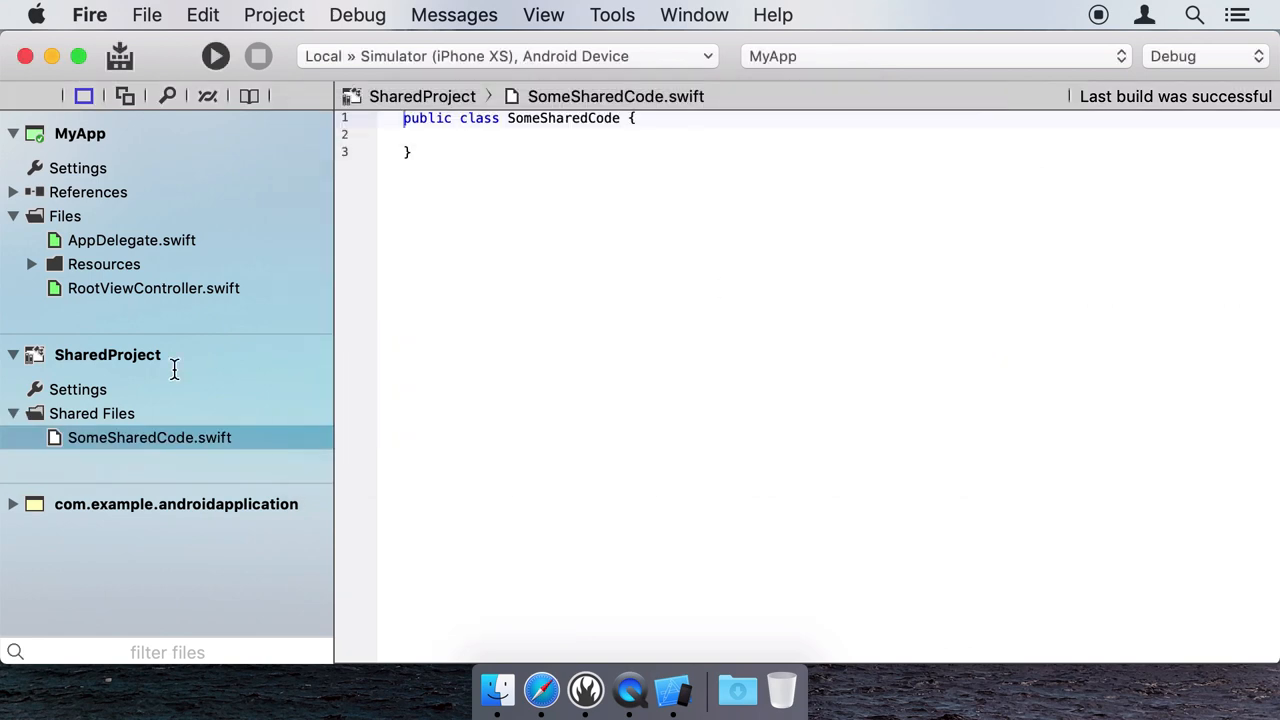
Add the static doSomething function to SomeSharedCode.swift and move to RootViewController.swift
{"action": "left_click", "coordinate": [108, 354]}
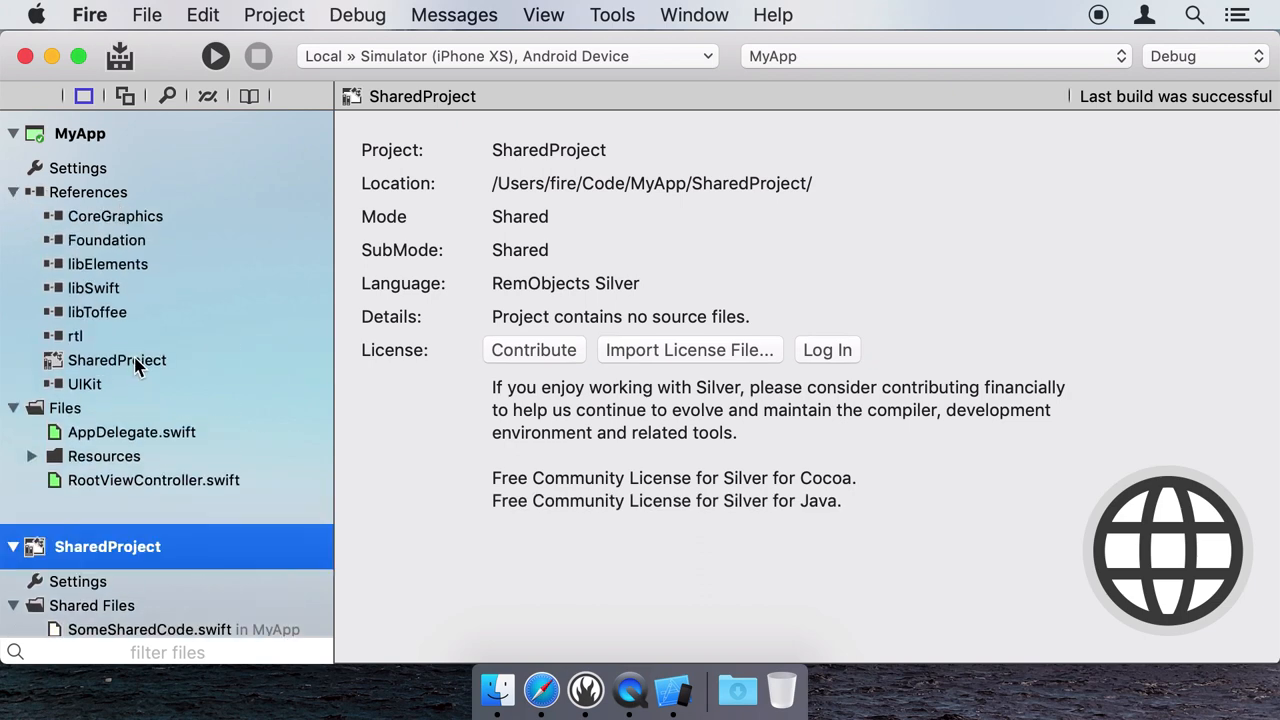
{"action": "left_click", "coordinate": [12, 132]}
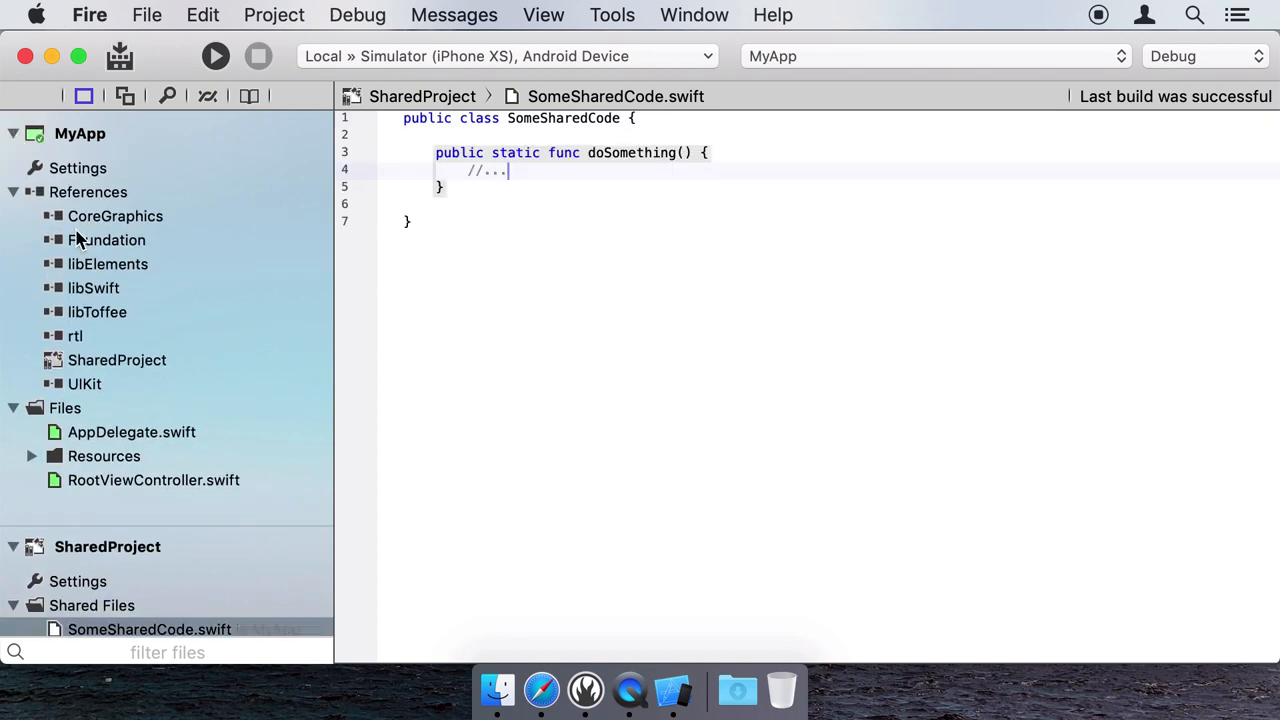
{"action": "left_click", "coordinate": [152, 480]}
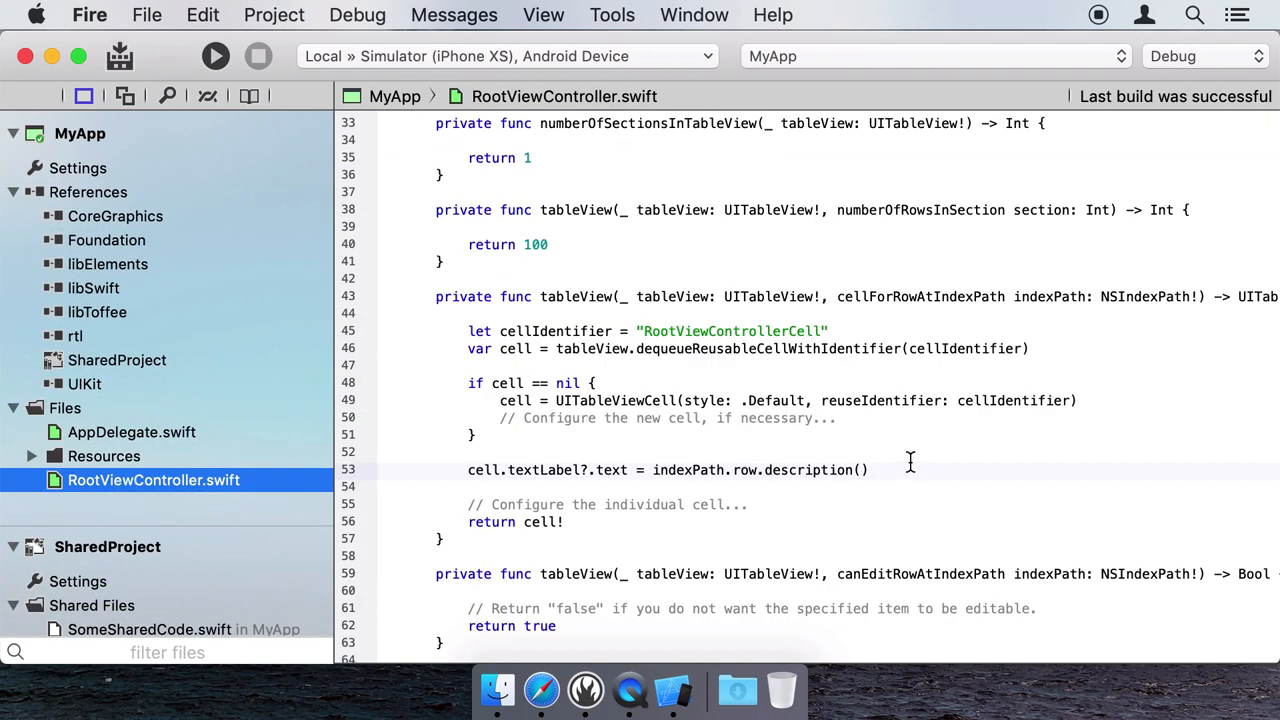
Call SomeSharedCode.doSomething() in RootViewController.swift
{"action": "type", "text": "SomeSharedCode.doSomething"}
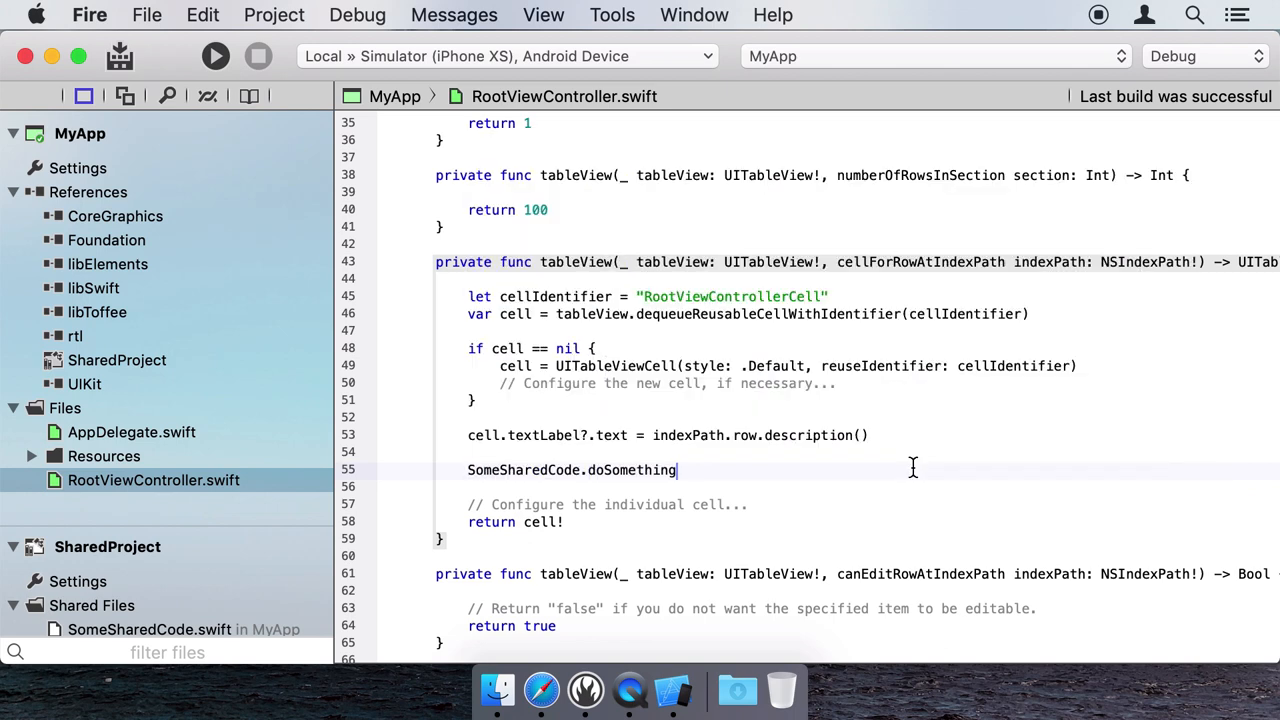
{"action": "type", "text": "()"}
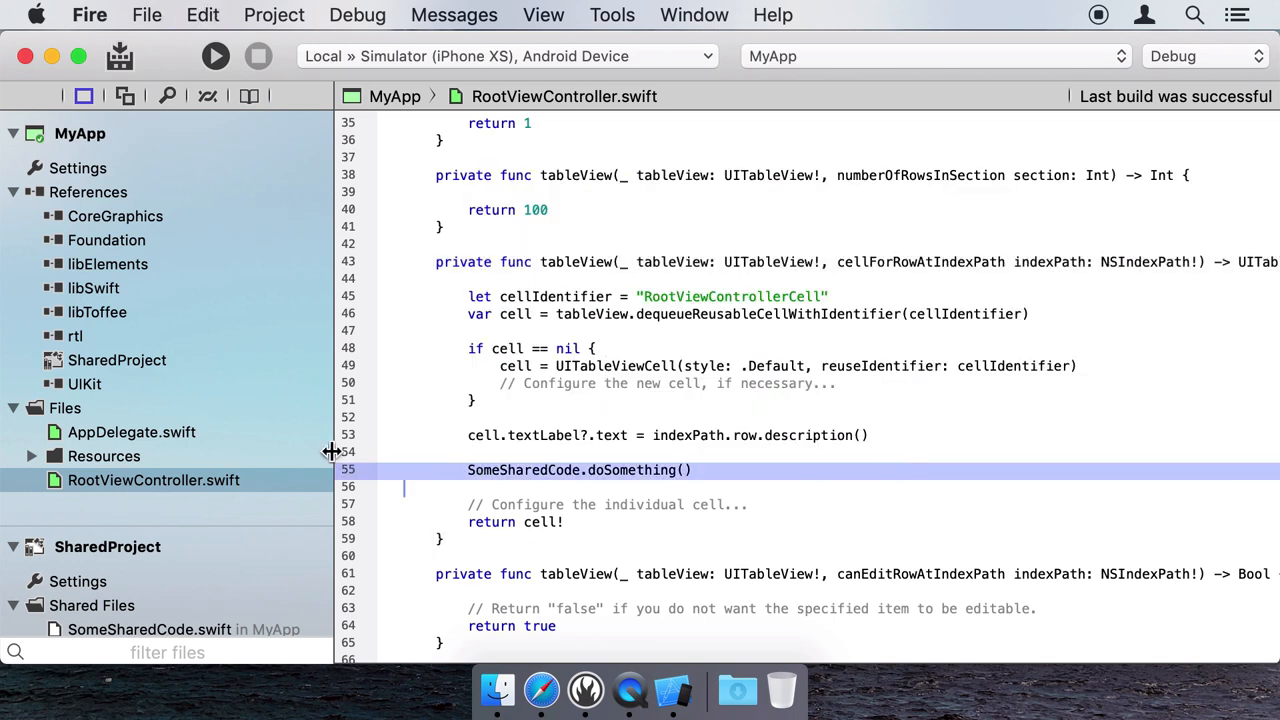
{"action": "scroll", "scroll_direction": "down", "scroll_amount": 3}
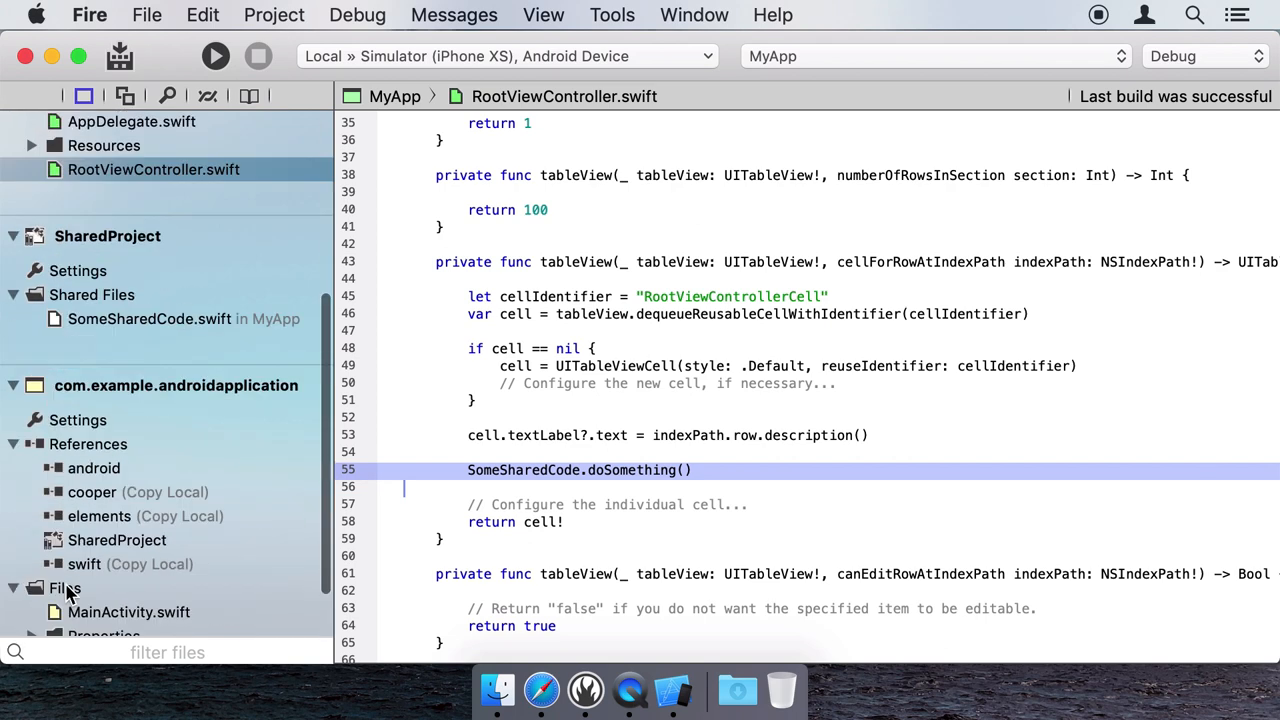
Call SomeSharedCode.doSomething() in Android MainActivity.swift and build the solution
{"action": "left_click", "coordinate": [128, 612]}
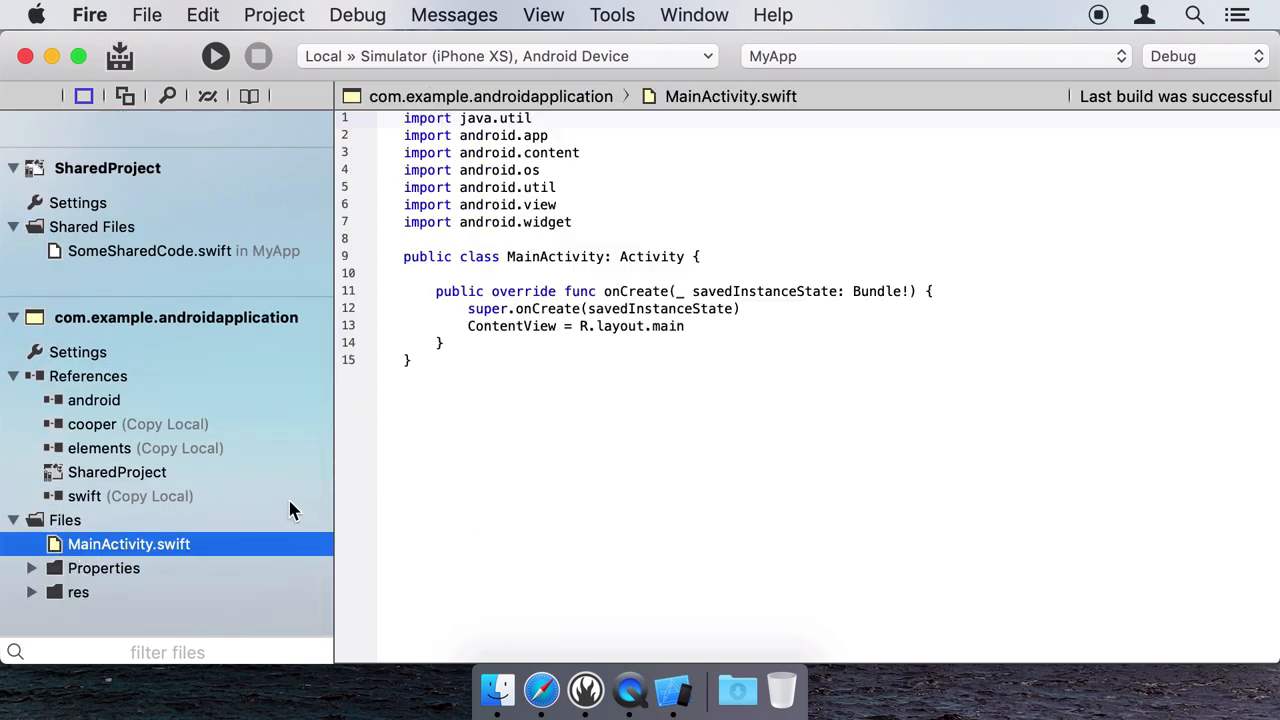
{"action": "type", "text": "SomeSharedCode.doSomething()"}
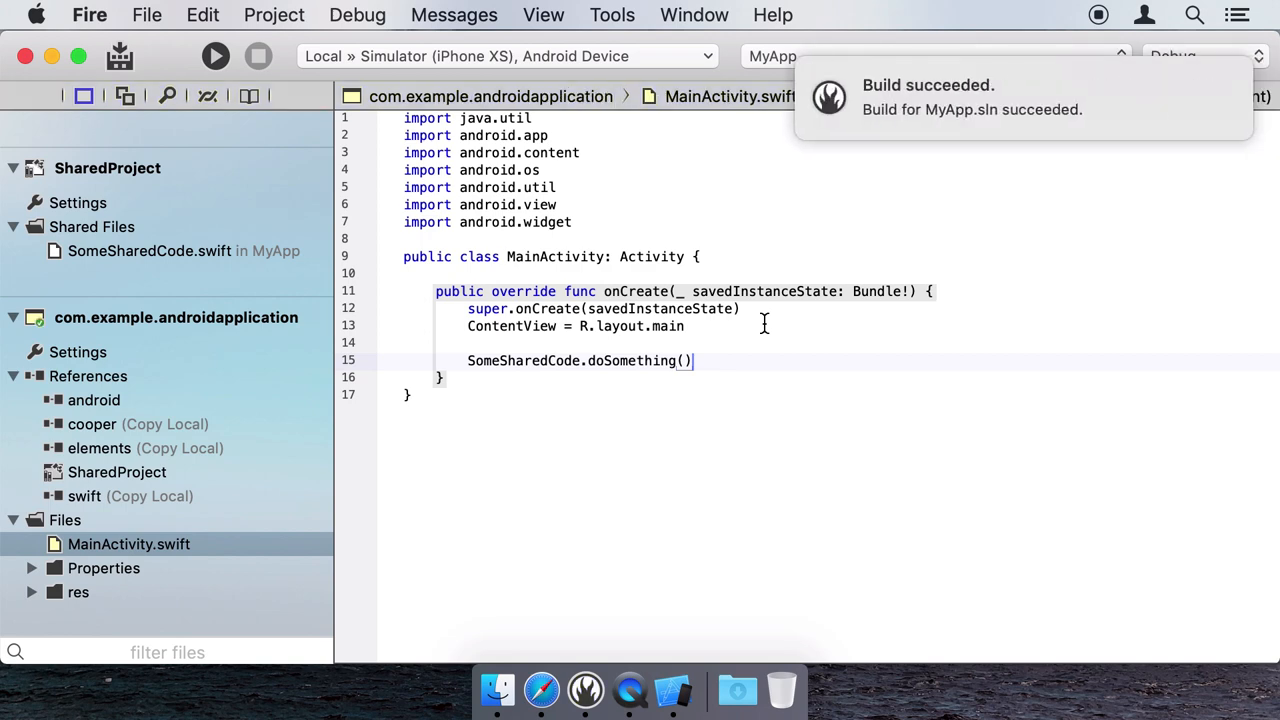
{"action": "left_click", "coordinate": [510, 56]}
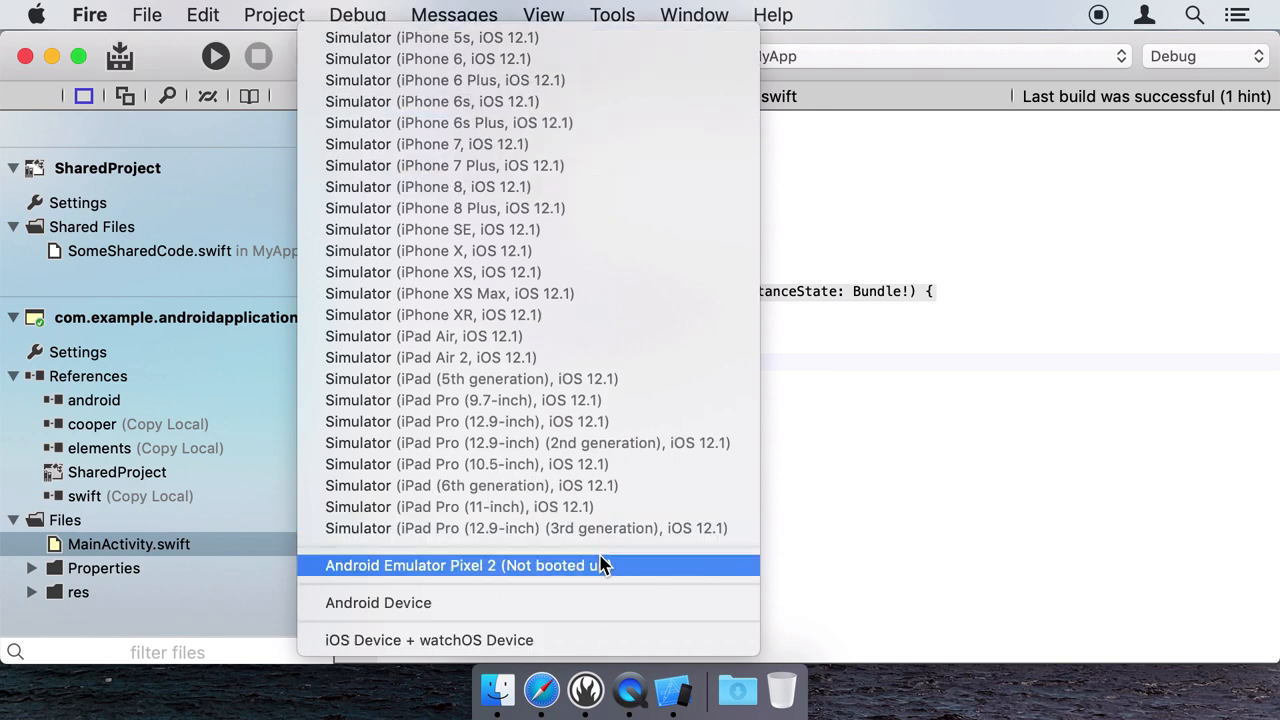
{"action": "mouse_move", "coordinate": [614, 640]}
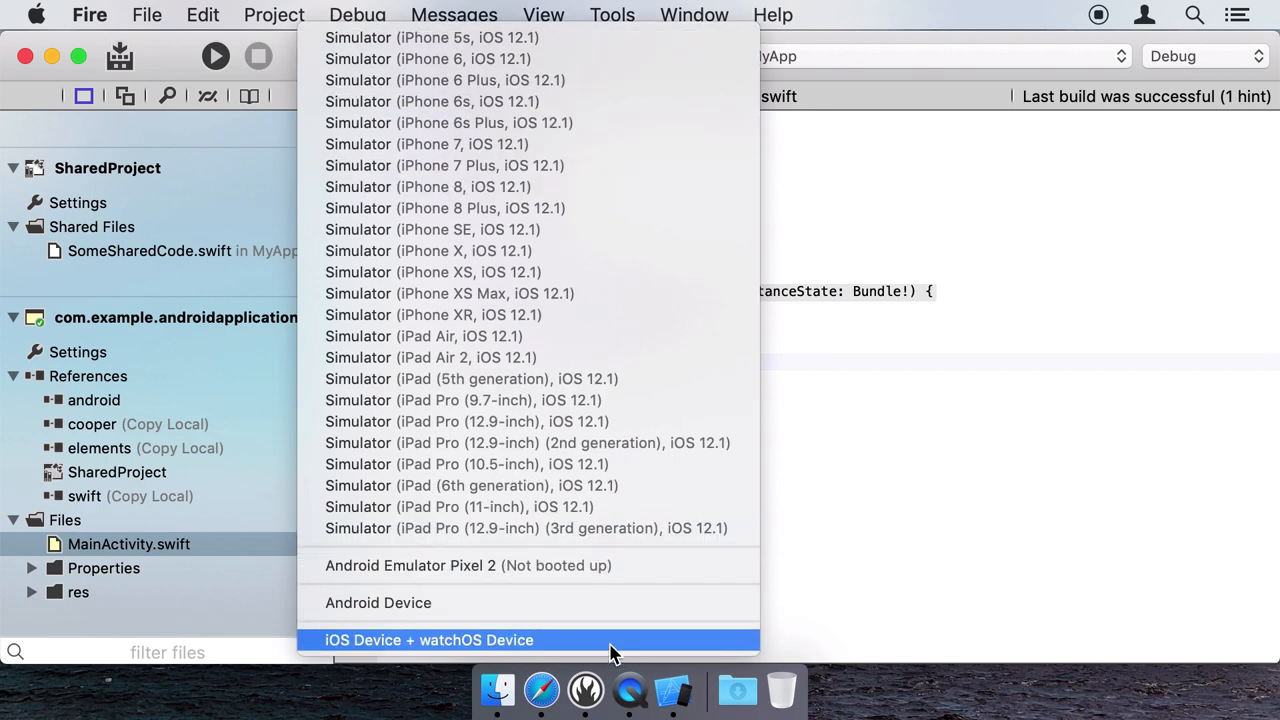
{"action": "mouse_move", "coordinate": [614, 580]}
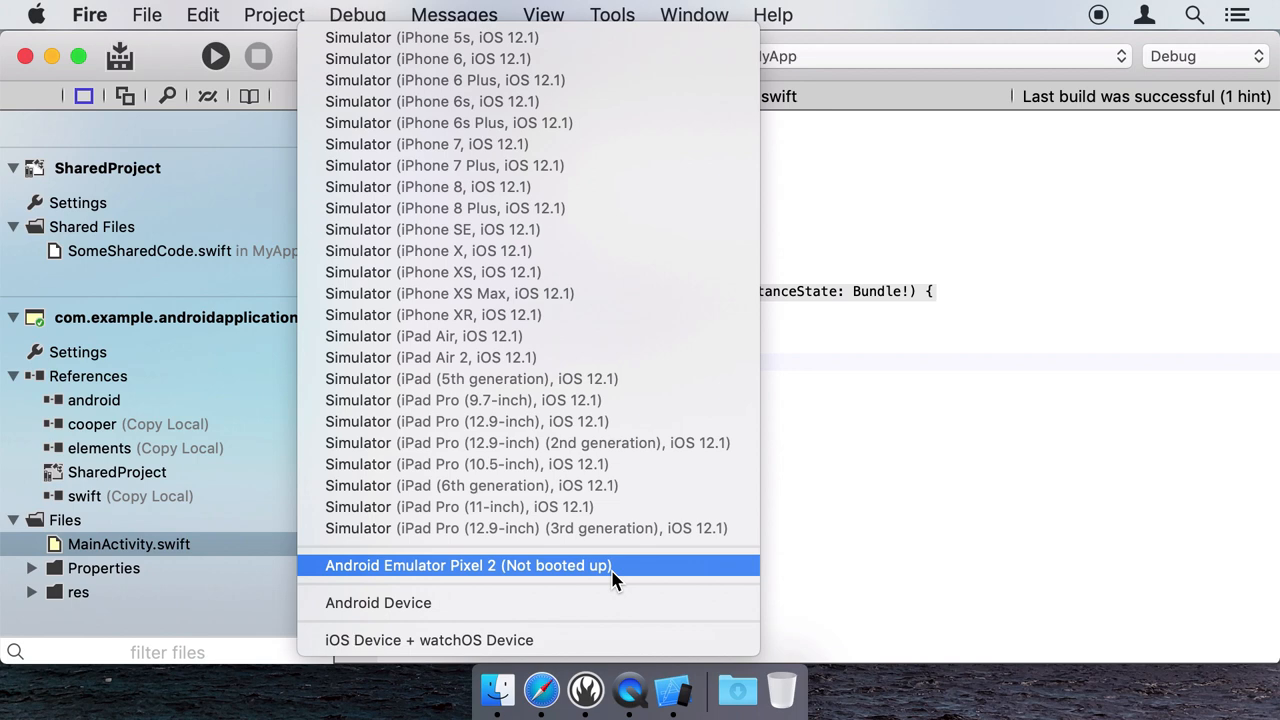